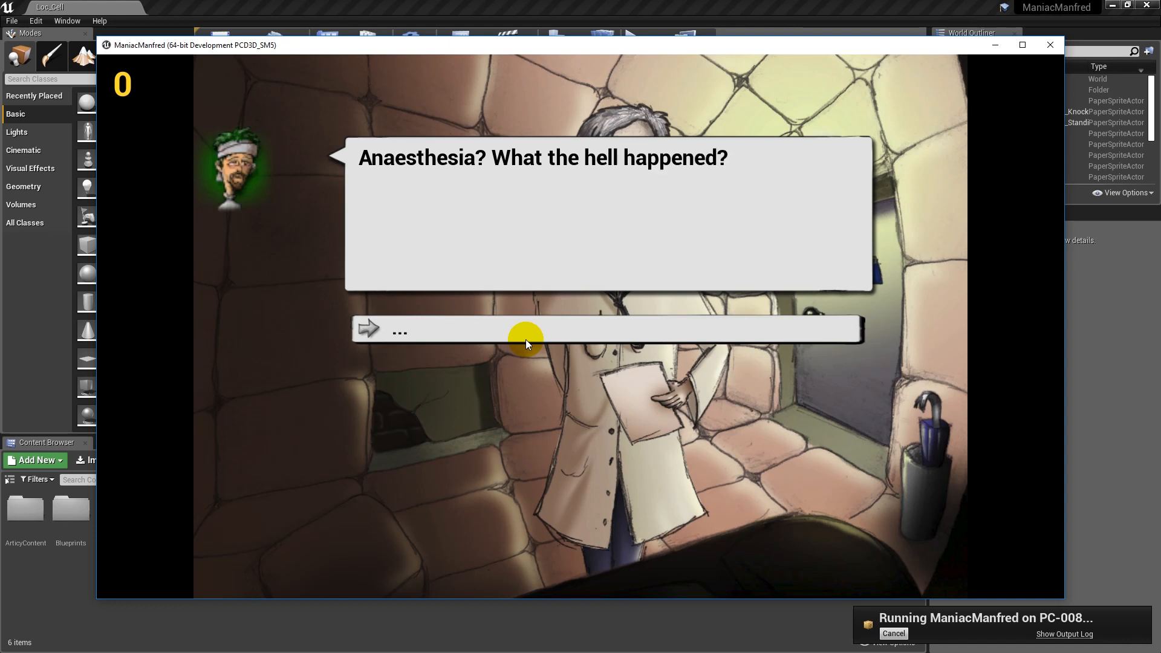
Skip through the game dialogue, close the game, and open the Localization Dashboard.
click(527, 340)
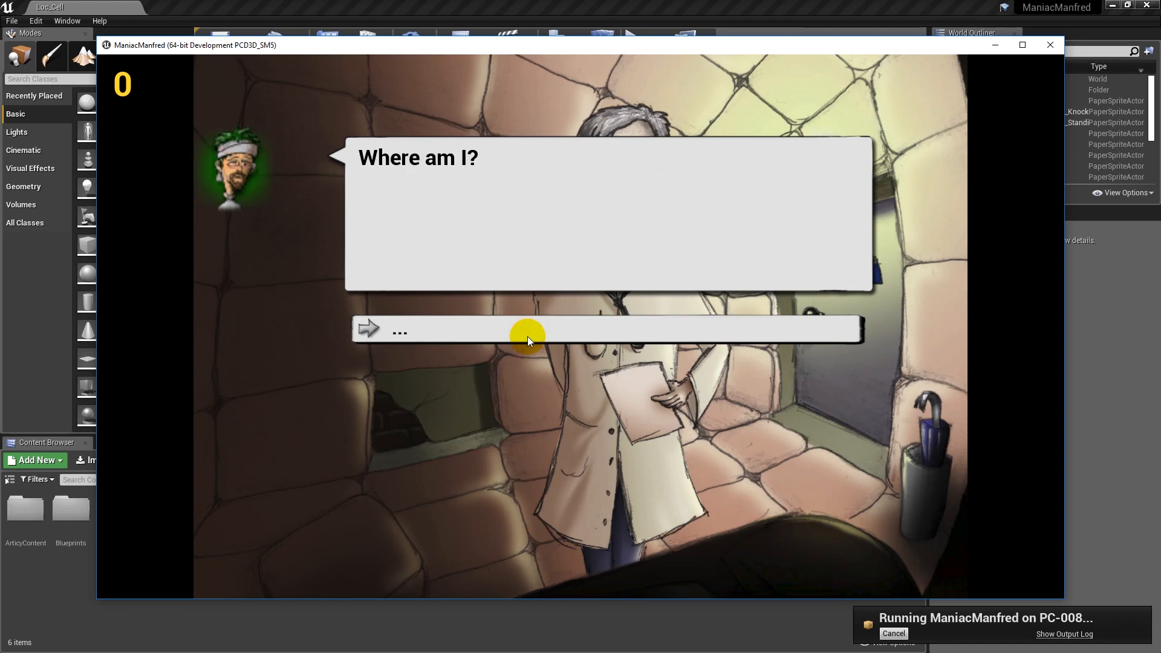
click(529, 336)
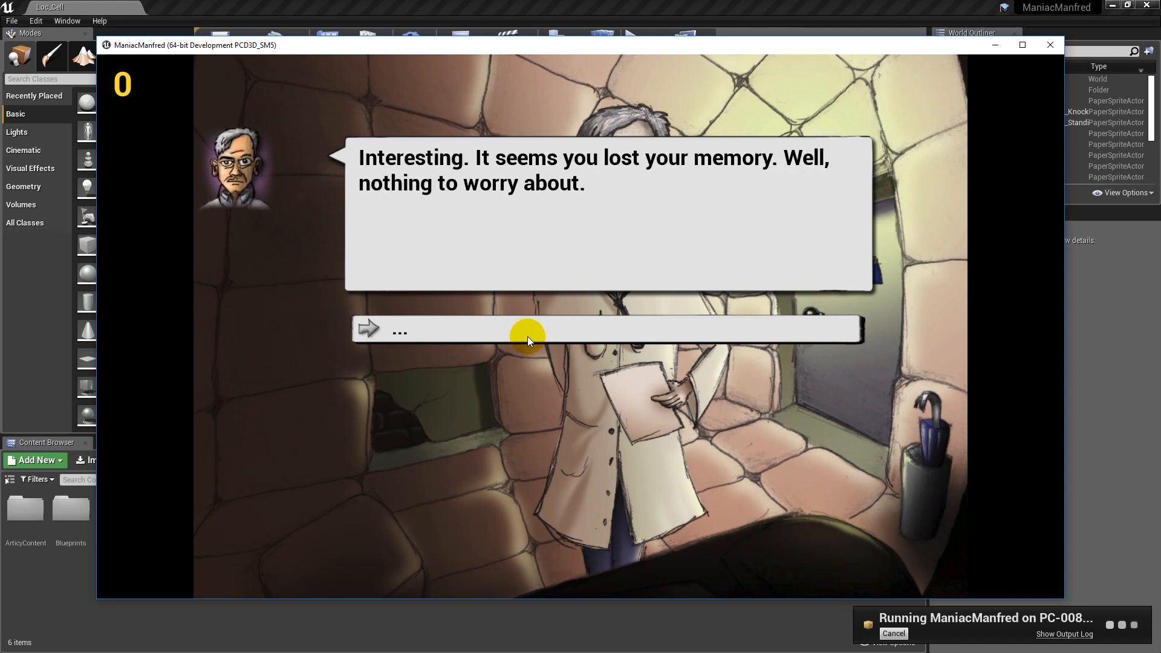
click(1049, 45)
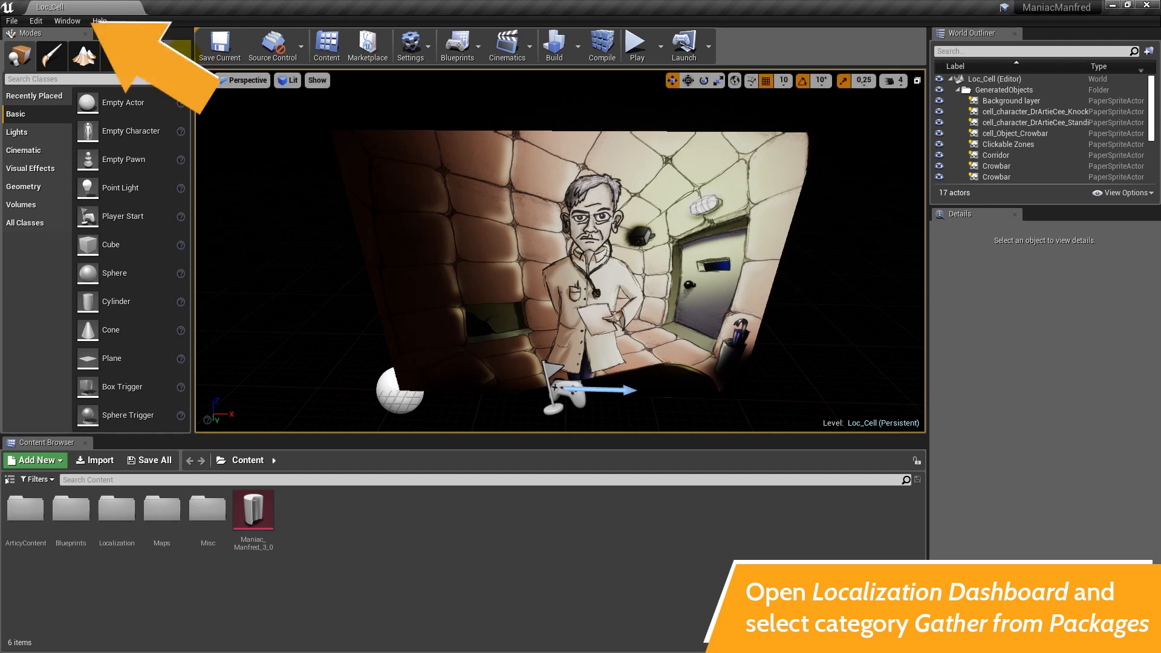
click(67, 20)
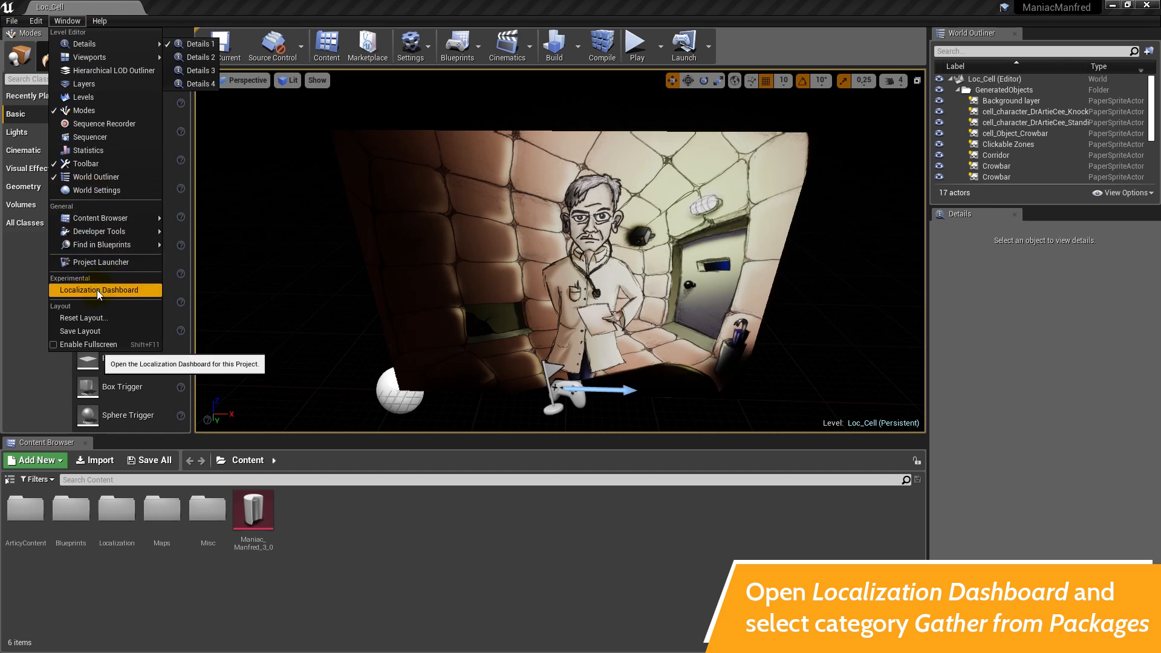
click(100, 290)
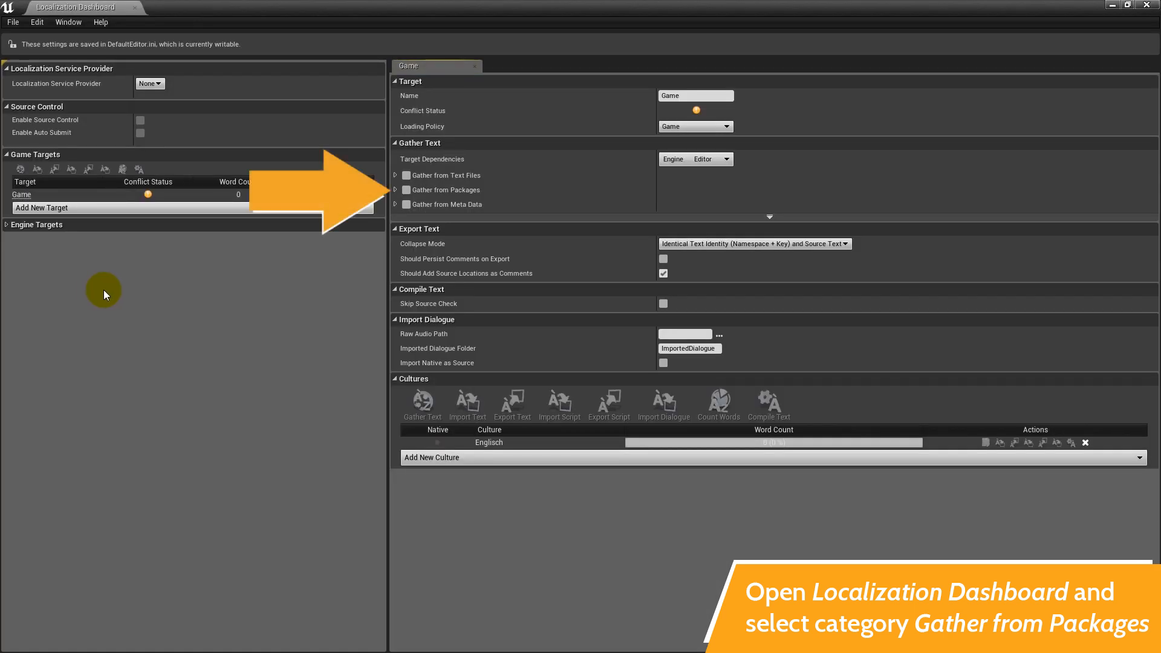
Enable Gather from Packages with include path wildcard Content/ArticyContent/Generated/*.
click(406, 175)
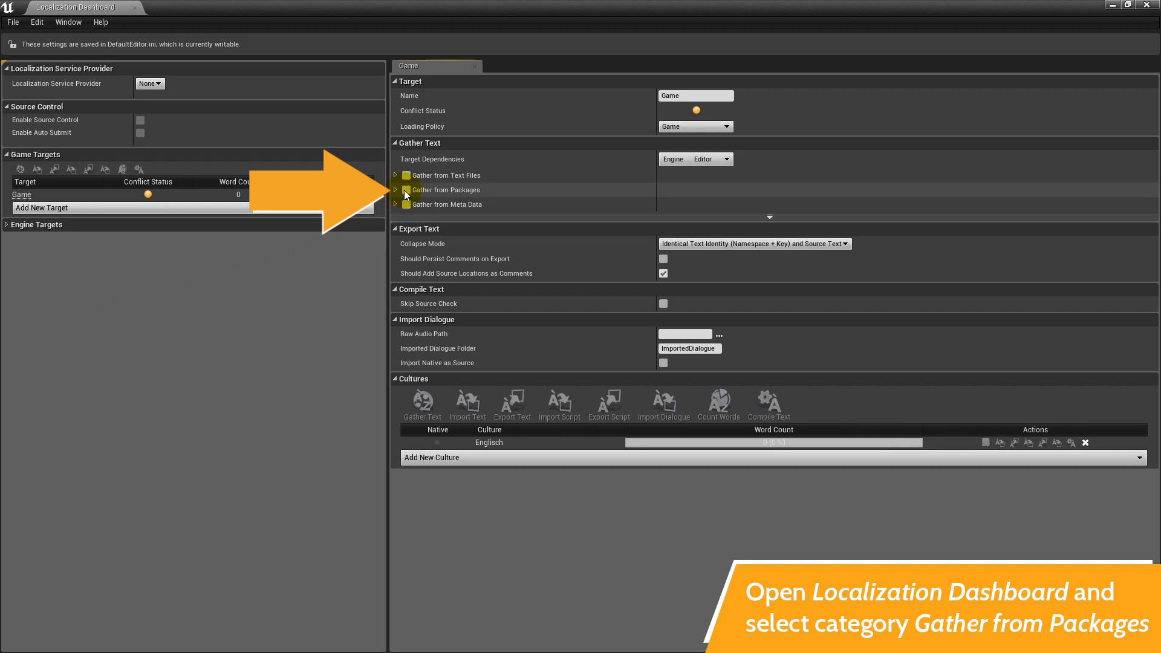
click(406, 189)
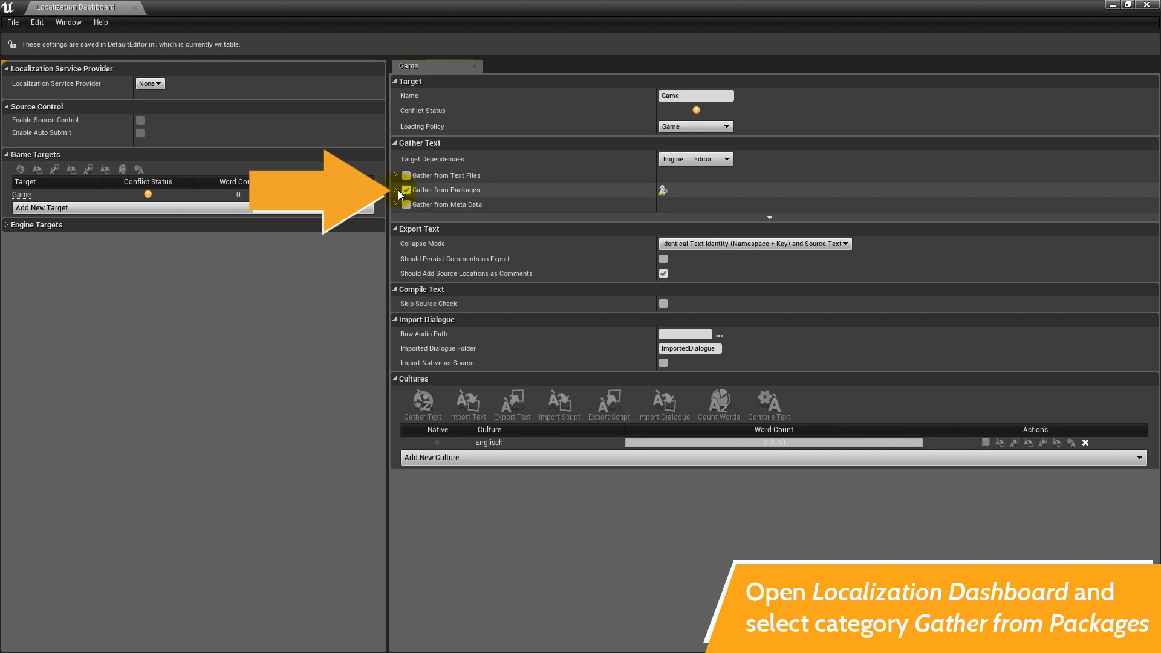
click(396, 190)
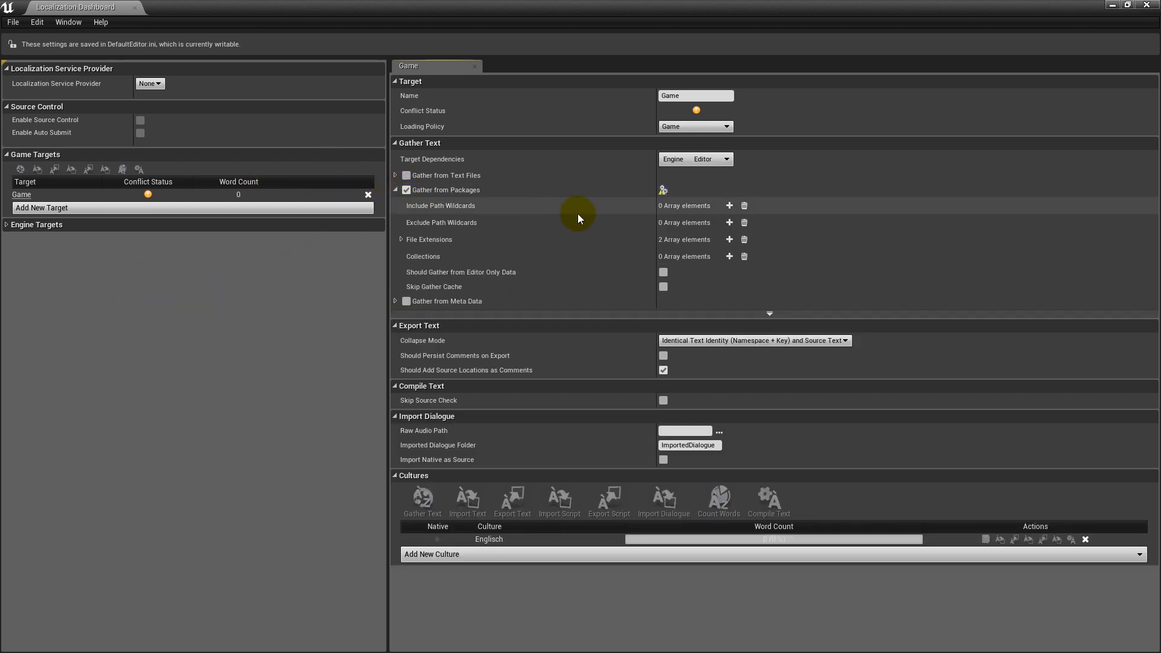
click(728, 206)
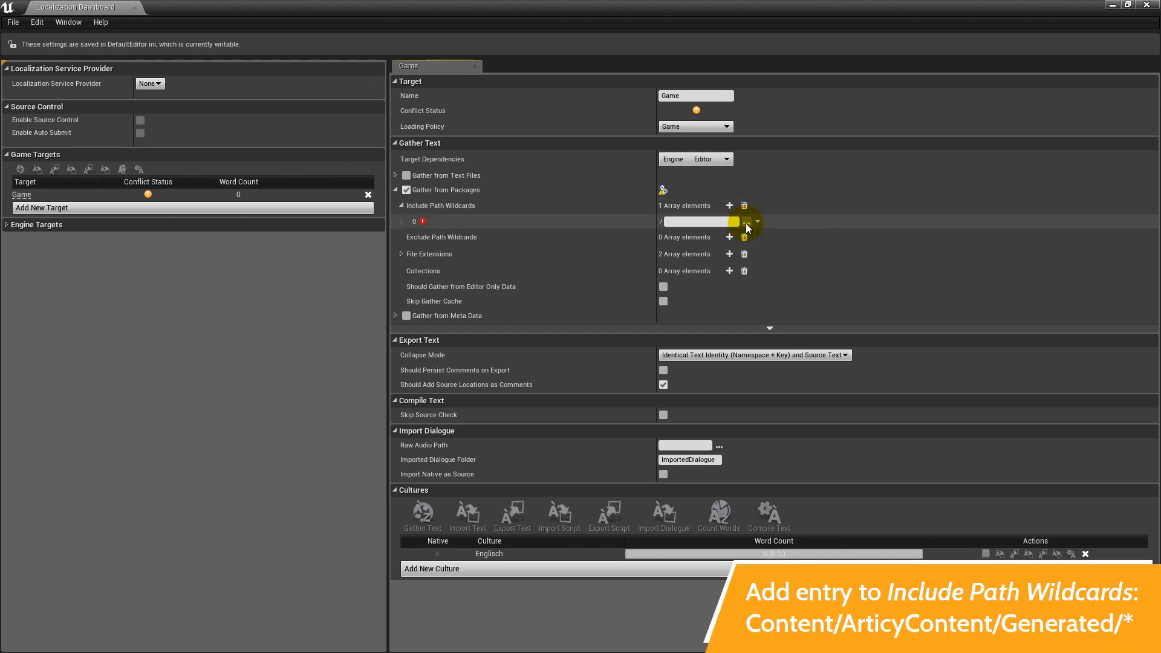
click(756, 221)
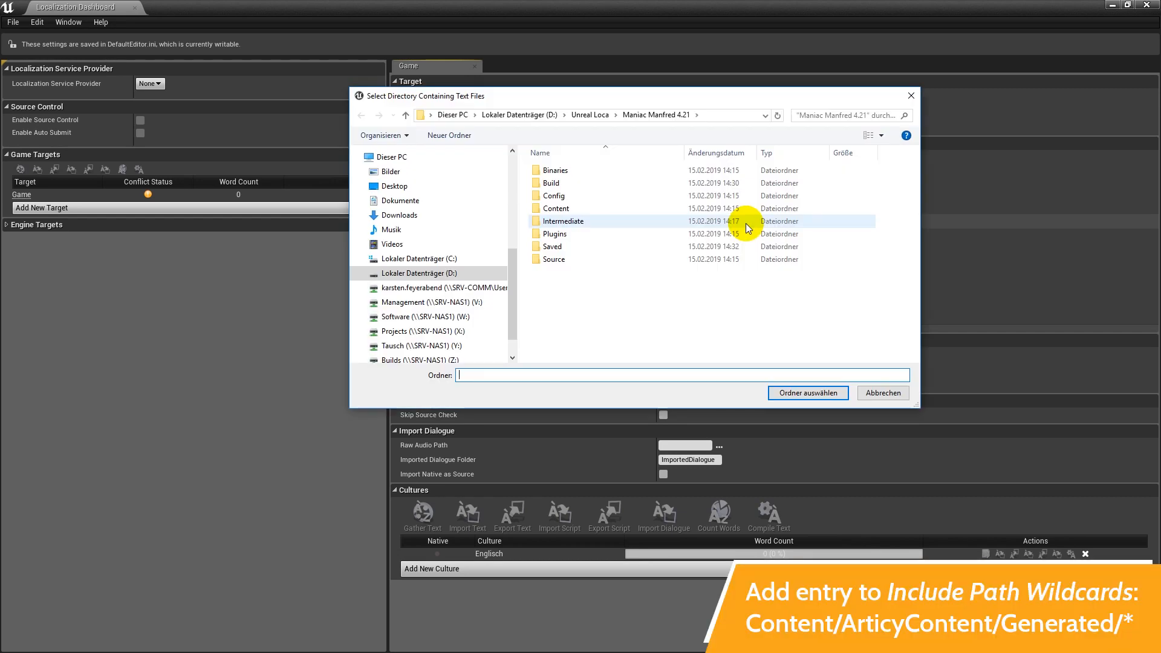
double_click(554, 208)
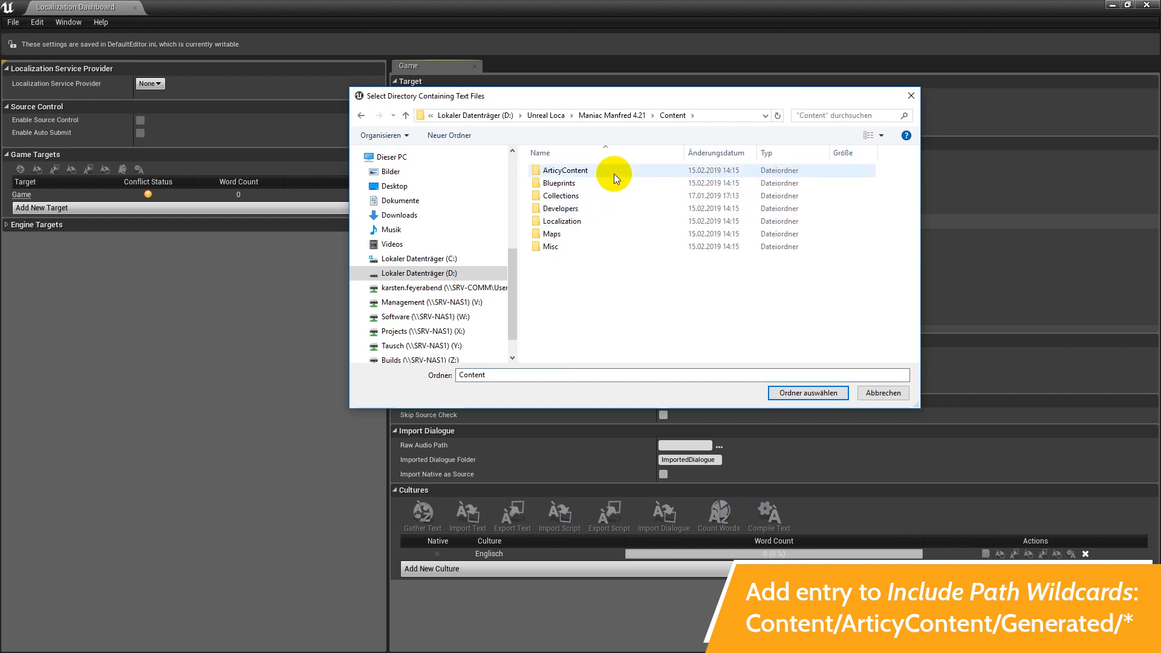
double_click(567, 171)
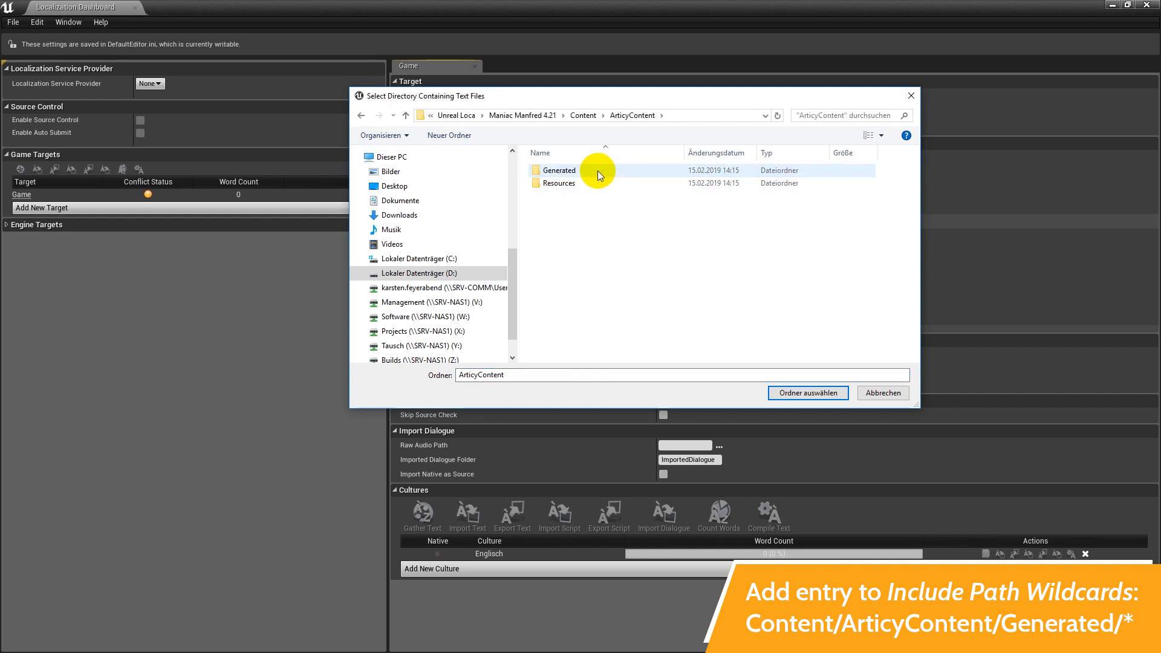
double_click(560, 170)
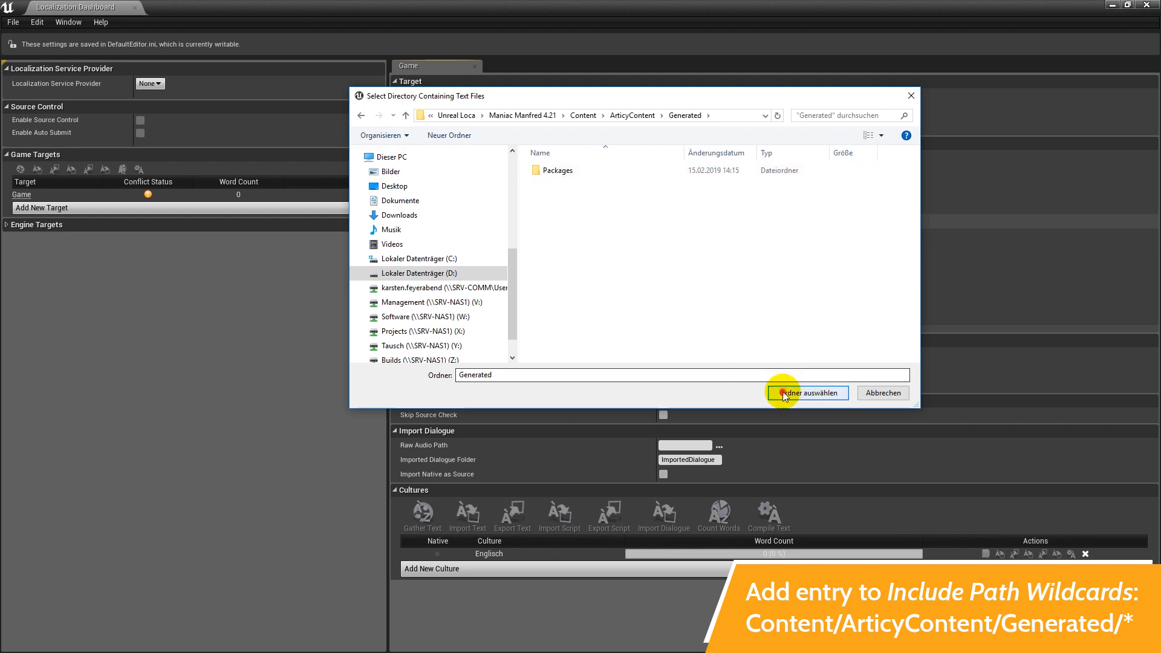
click(808, 392)
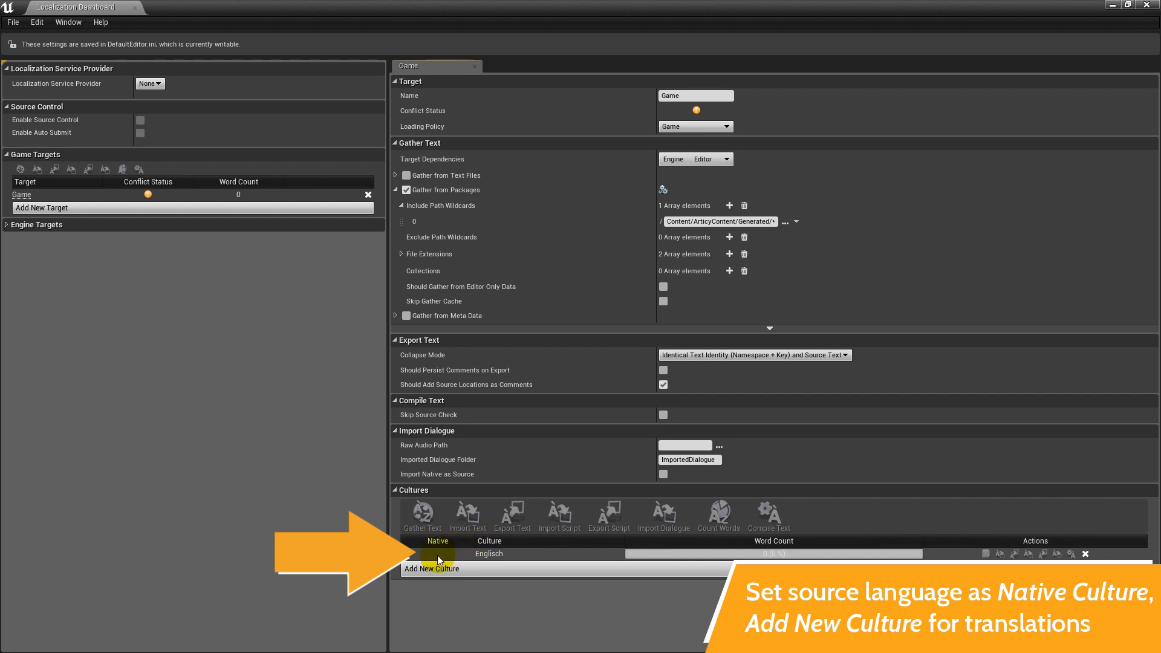
Confirm Englisch as the native culture and add a new culture entry.
click(438, 553)
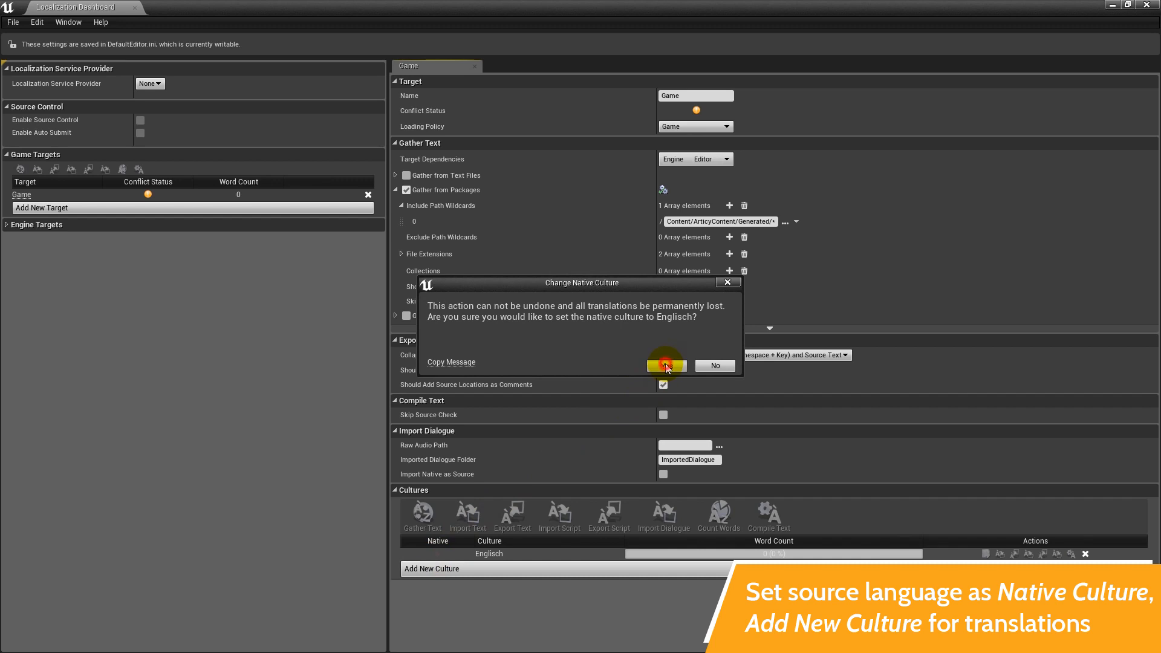
click(665, 365)
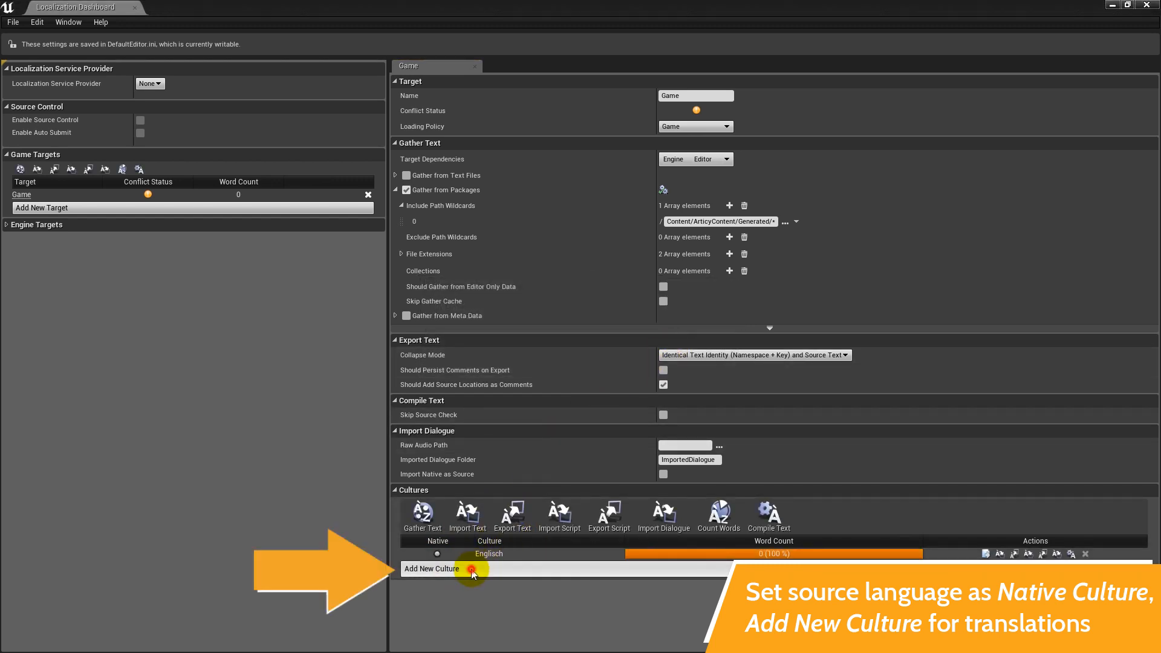
click(432, 568)
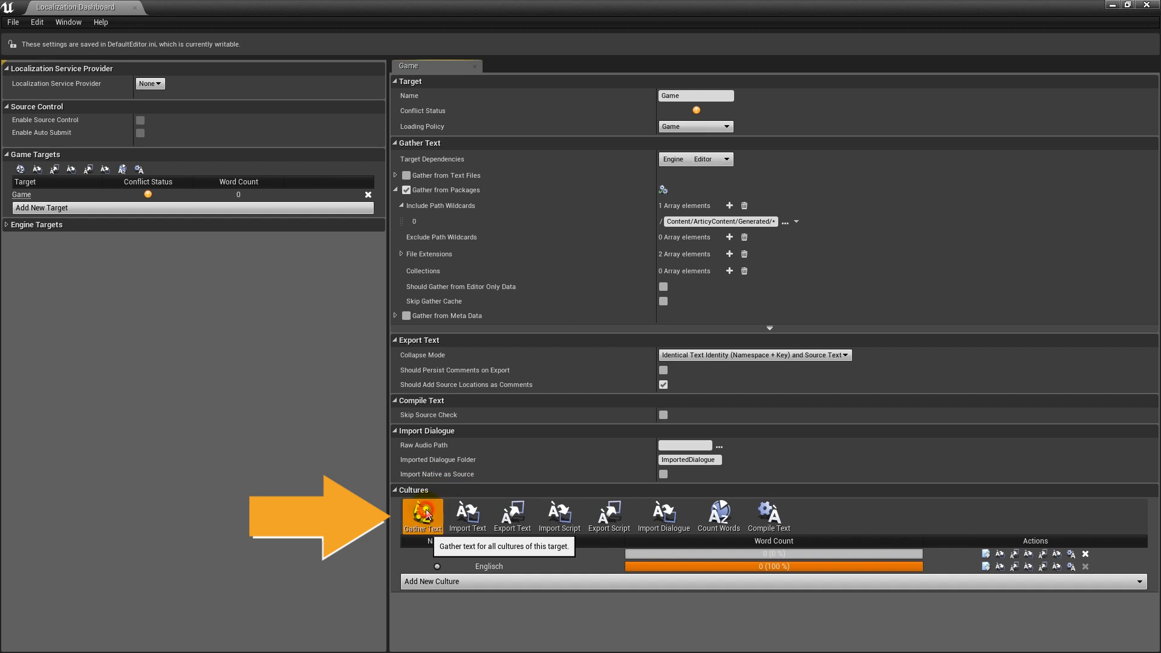
Run Gather Text for all cultures, yielding 4,372 words, and dismiss the report.
click(422, 516)
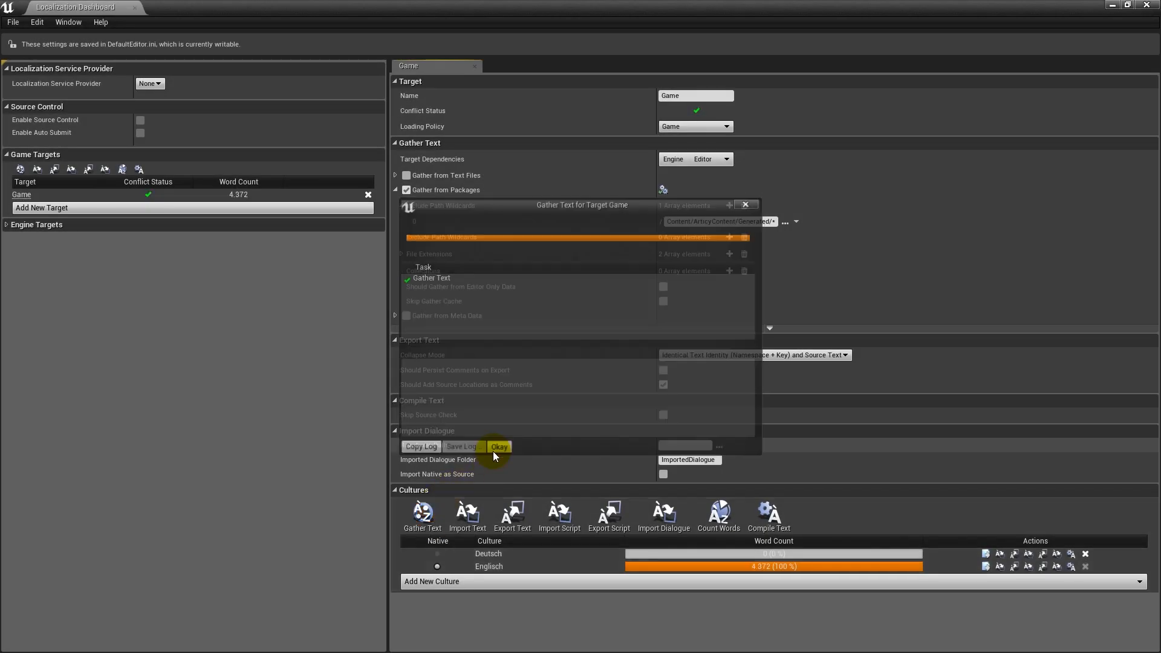
click(499, 446)
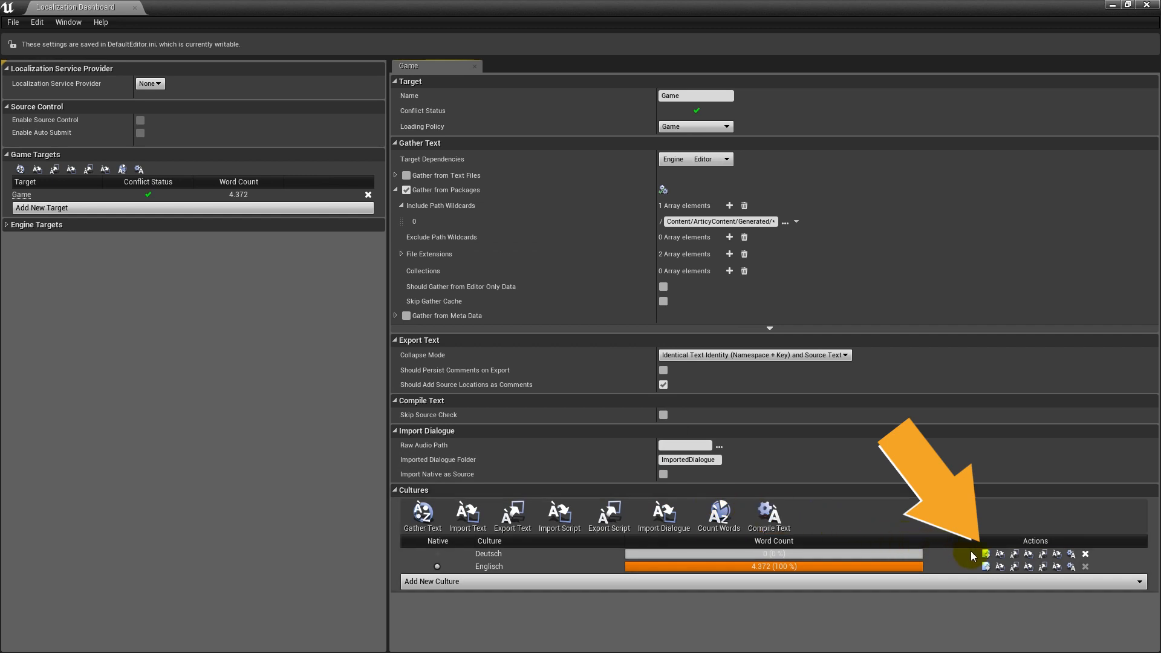
mouse_move(983, 556)
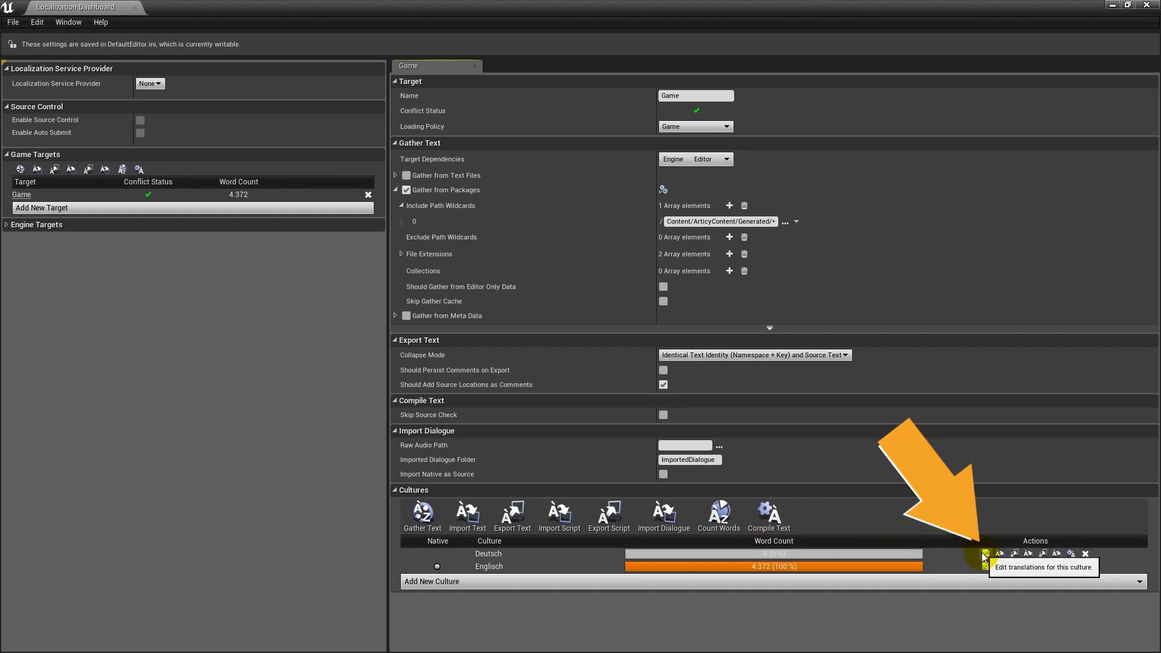
Enter the Deutsch translation 'Durchsuche Therapeuten' and export translations to Game.po.
click(984, 554)
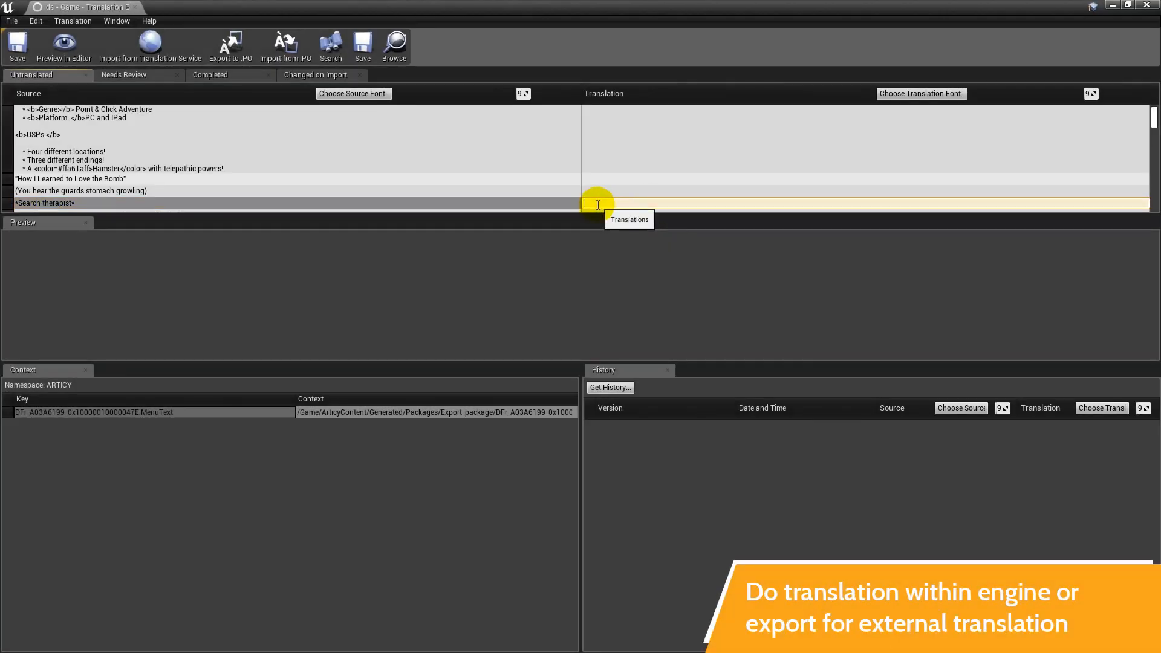
text(Durchsuche T)
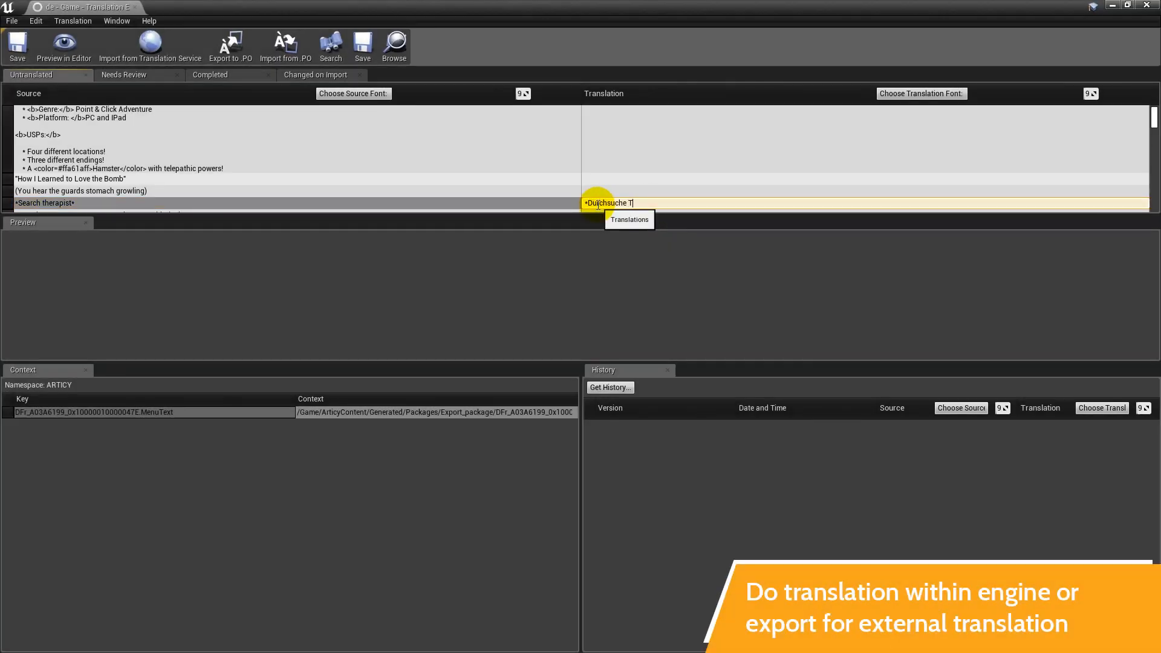
text(herapeuten*)
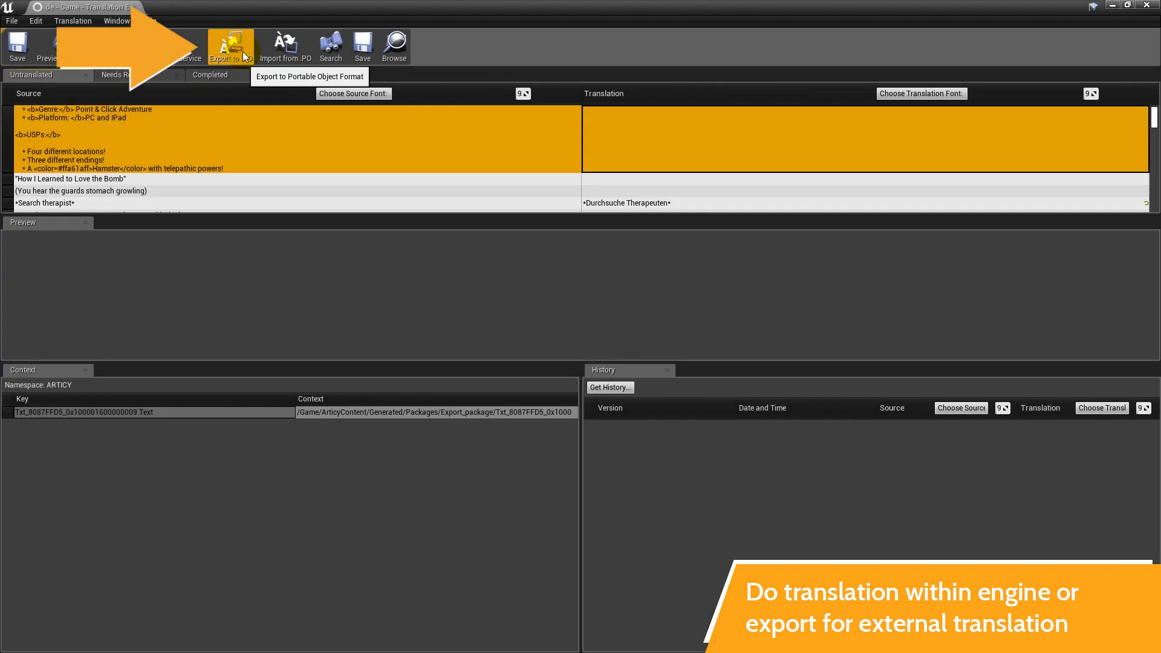
click(230, 45)
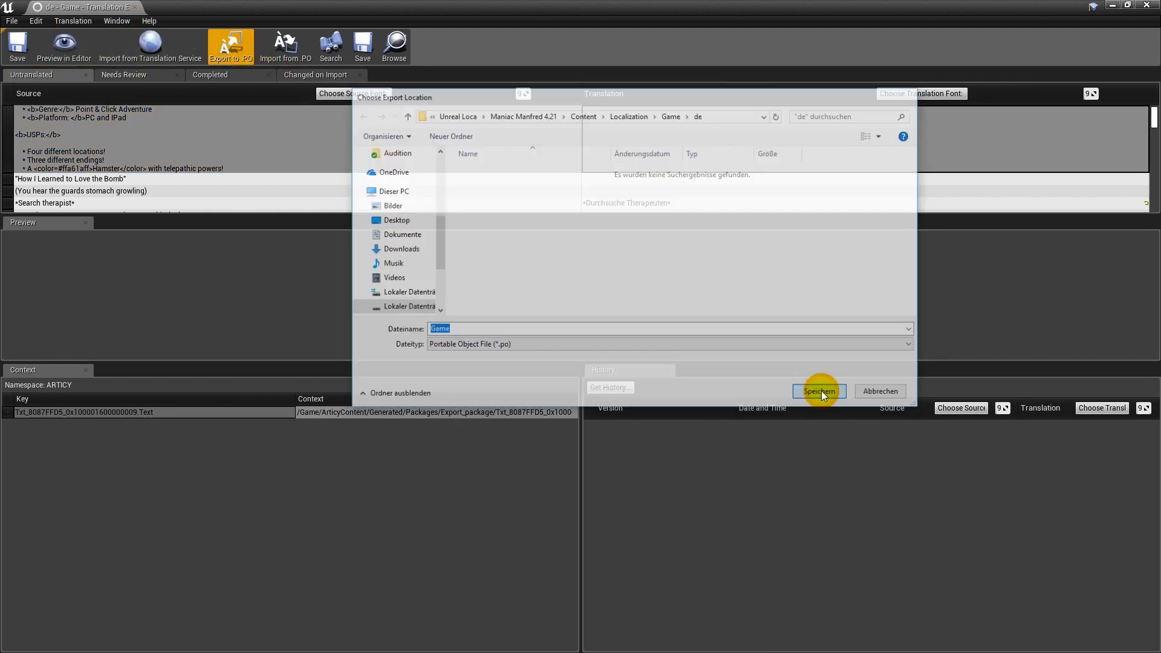
click(818, 391)
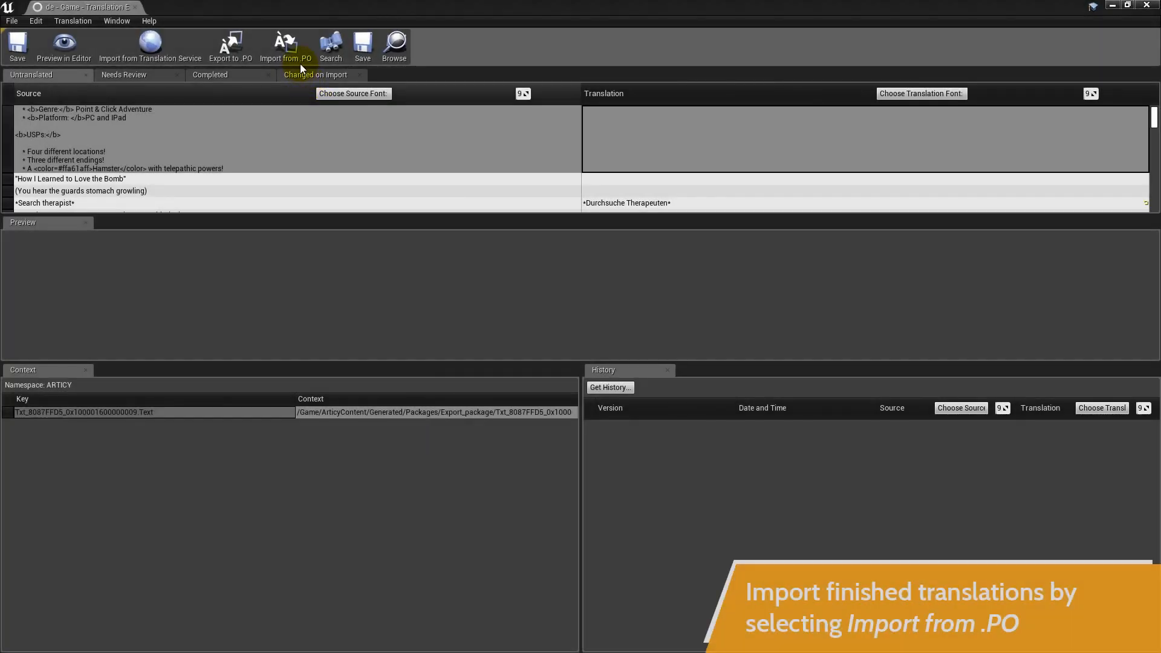
Import Game.po into the Deutsch culture and dismiss the import report.
click(286, 46)
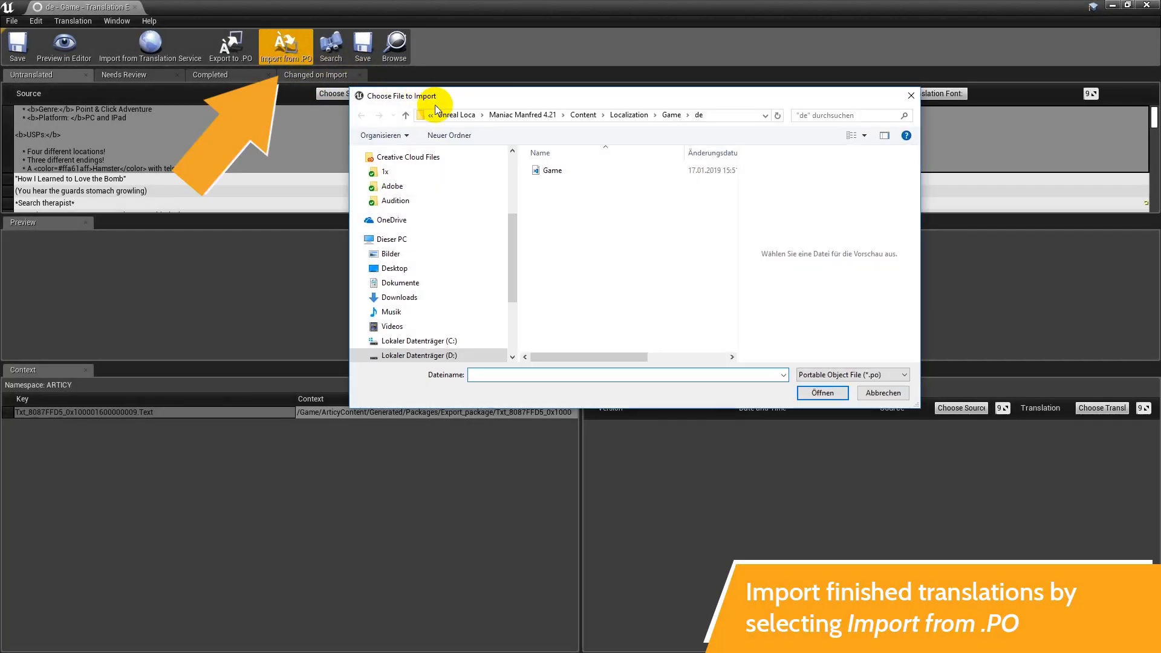
click(822, 393)
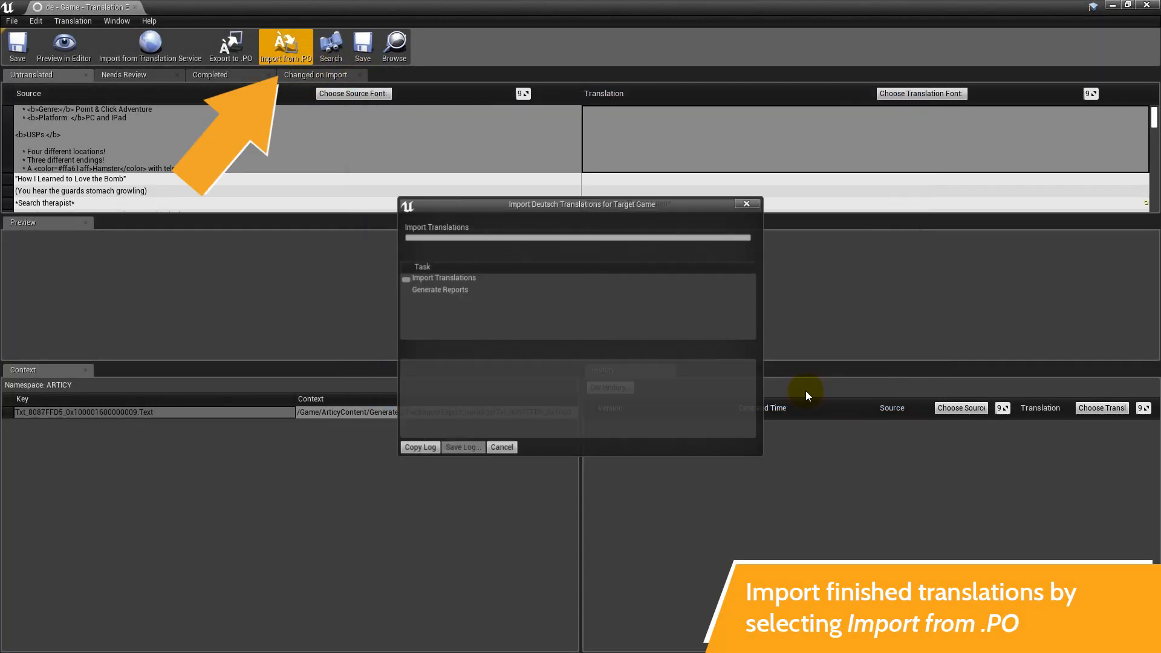
click(501, 446)
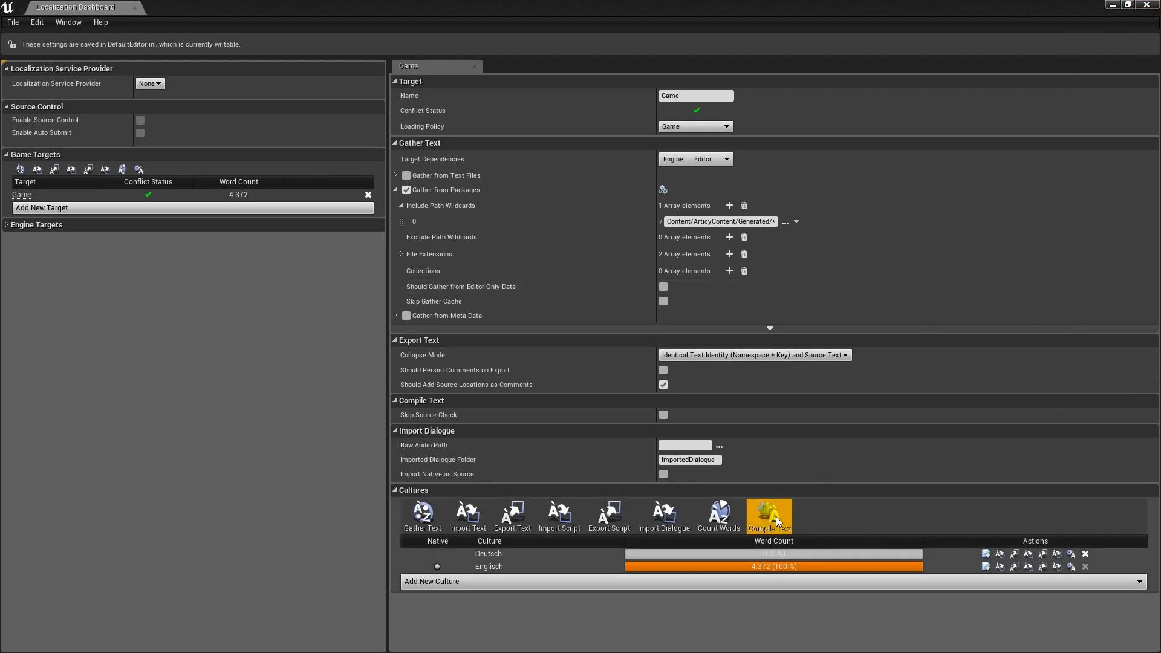
Compile translations for all cultures and dismiss the compile report.
click(768, 516)
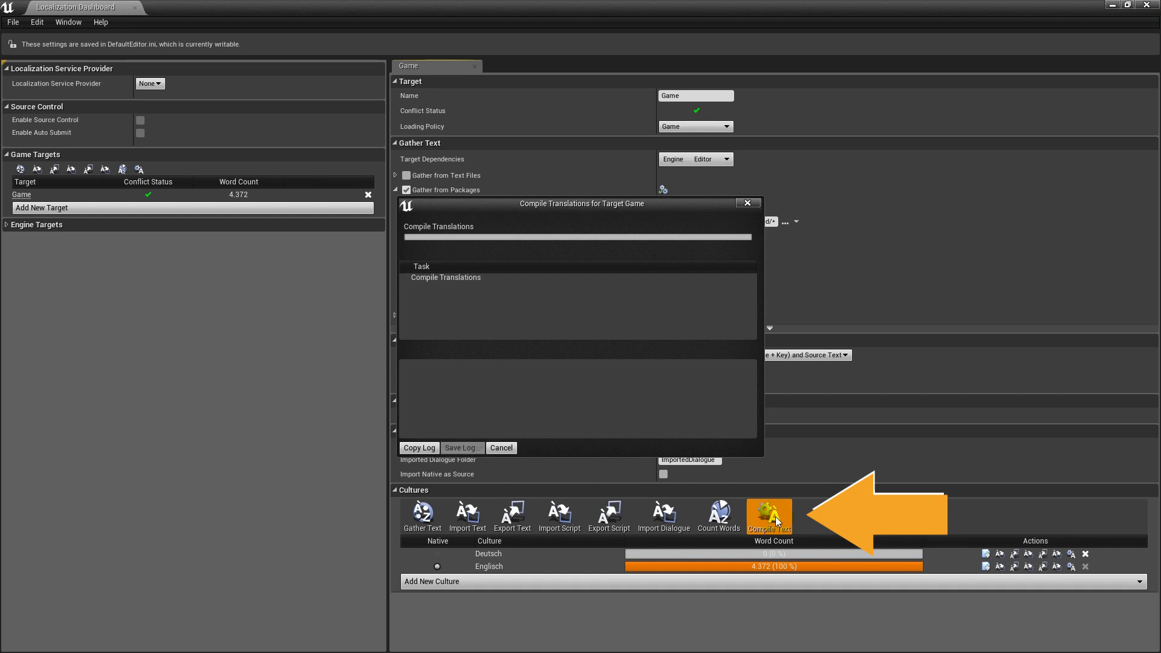
click(768, 517)
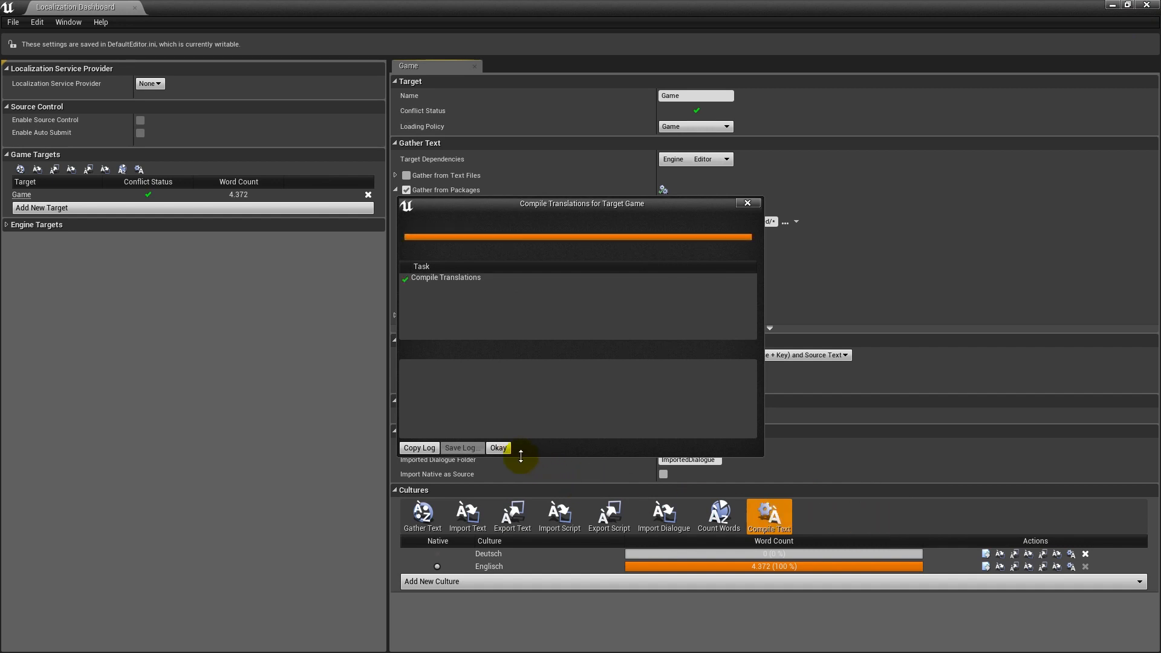
click(498, 447)
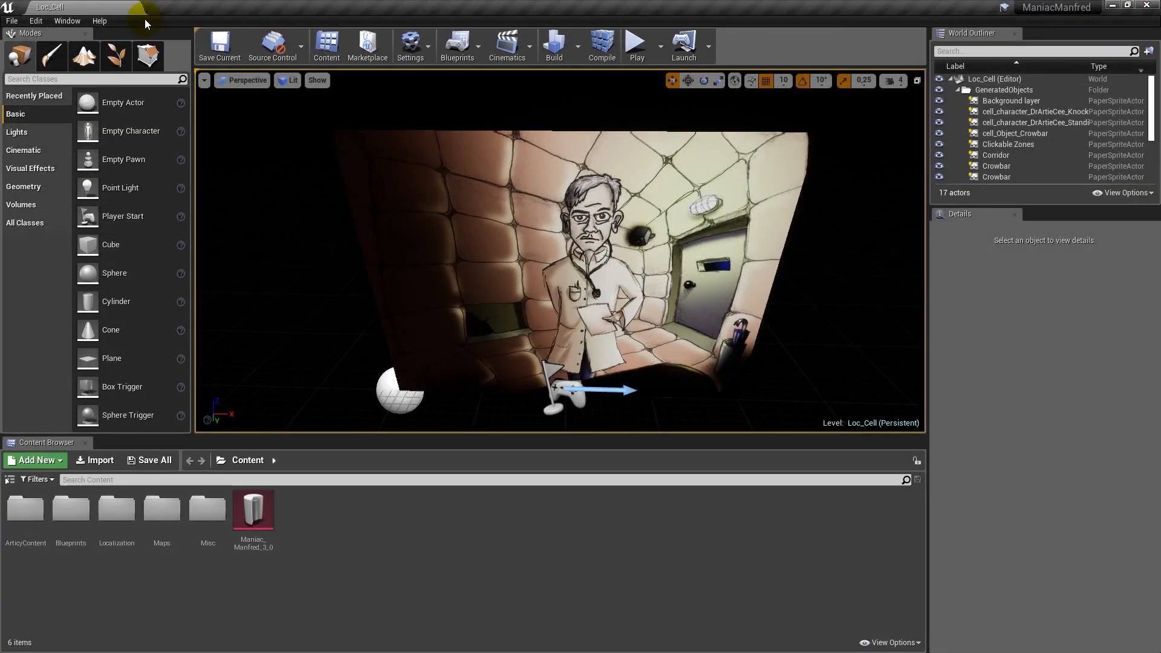
In Project Settings > Packaging, tick Deutsch under Localizations to Package, then close settings.
click(35, 20)
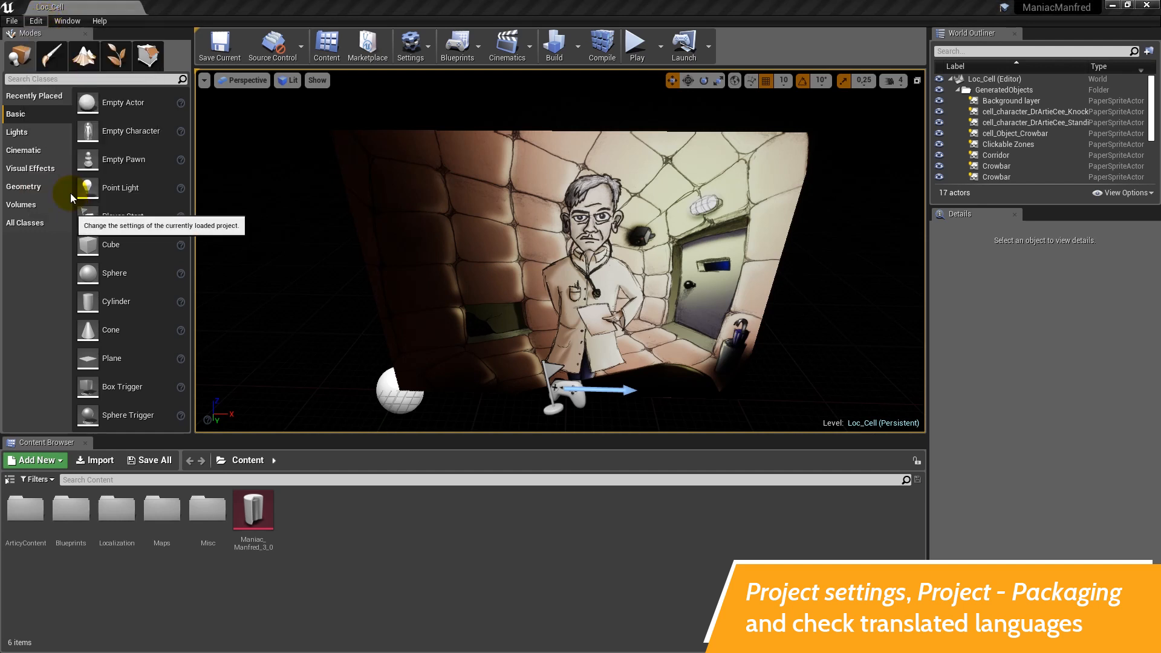
click(413, 46)
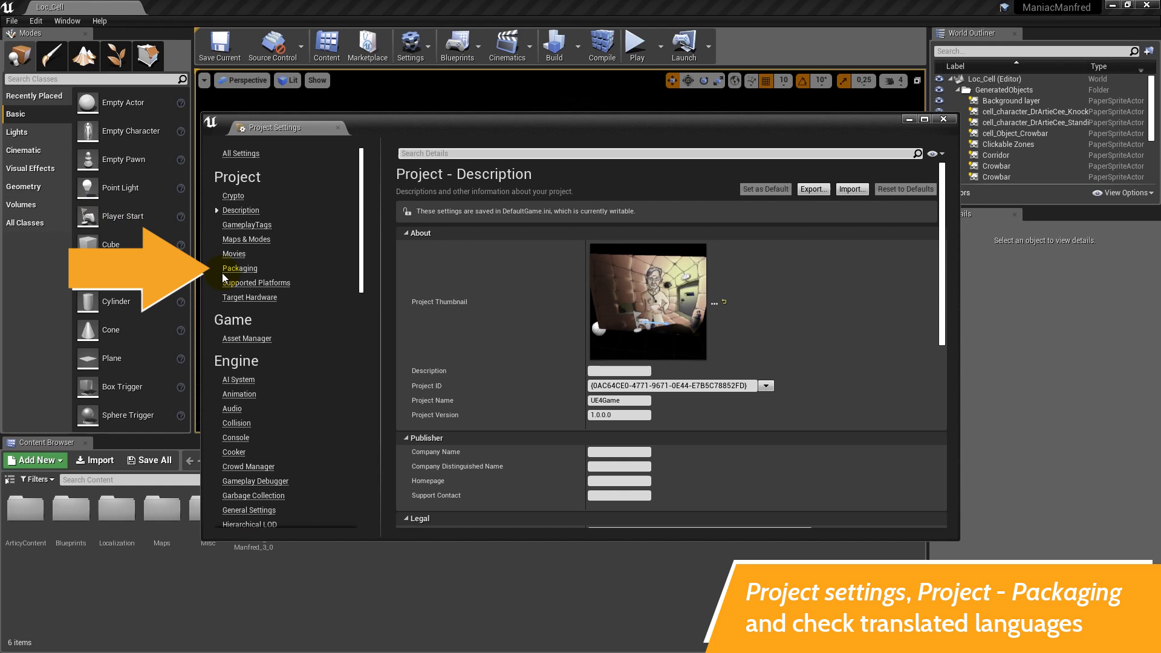
click(240, 268)
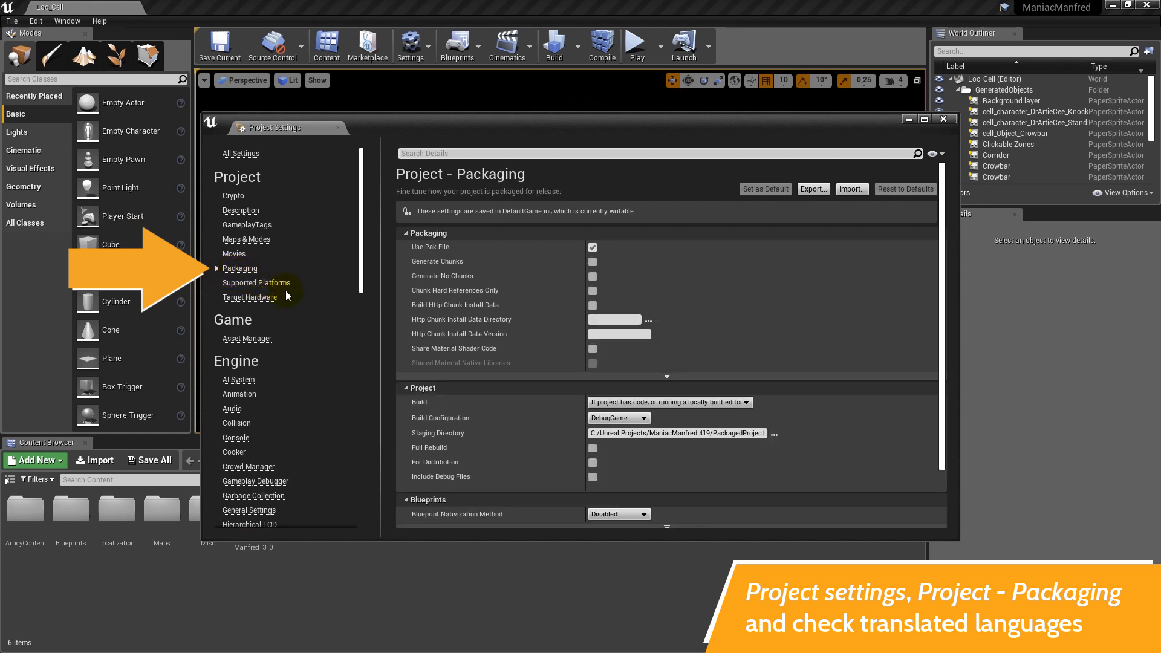
mouse_move(663, 374)
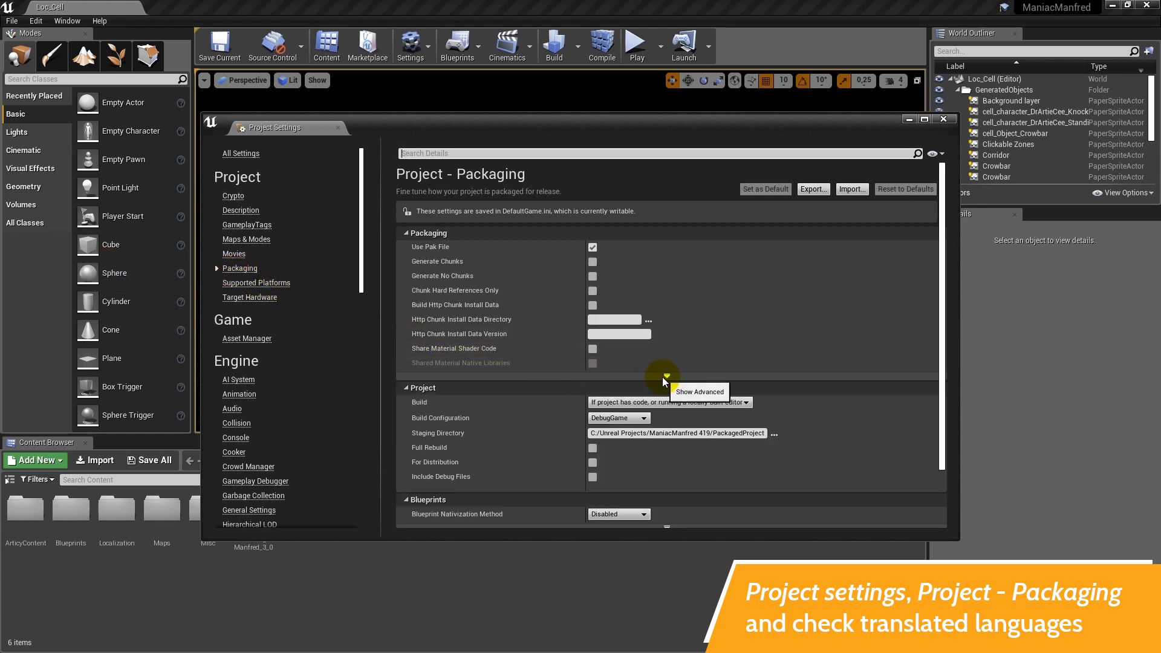
click(663, 375)
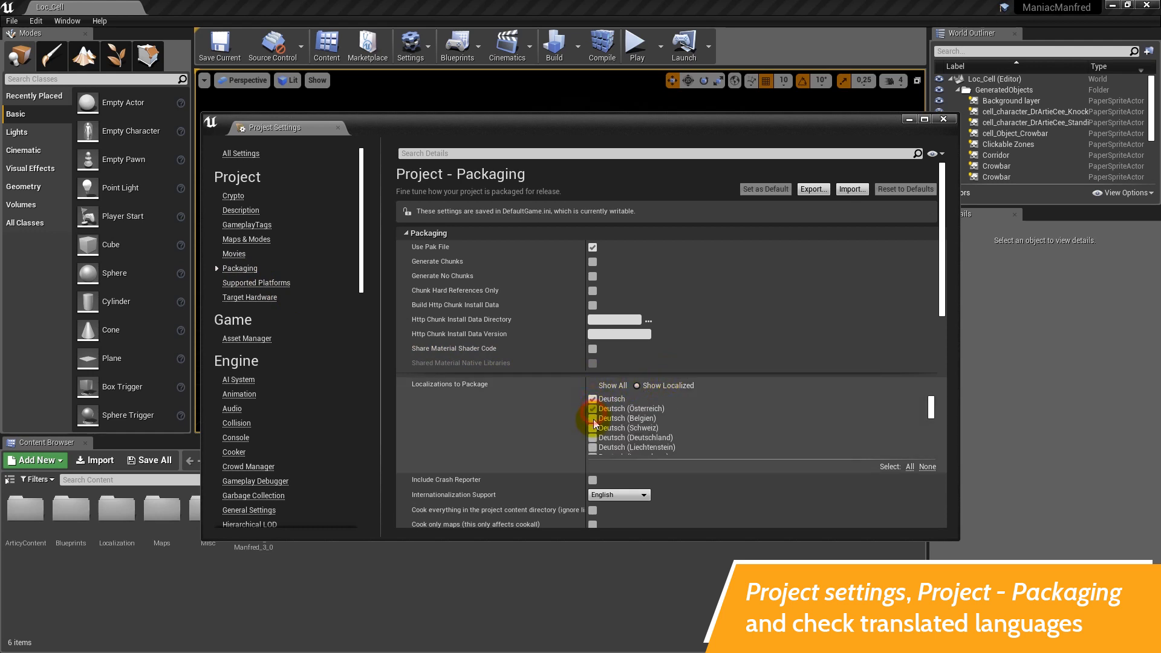
click(593, 418)
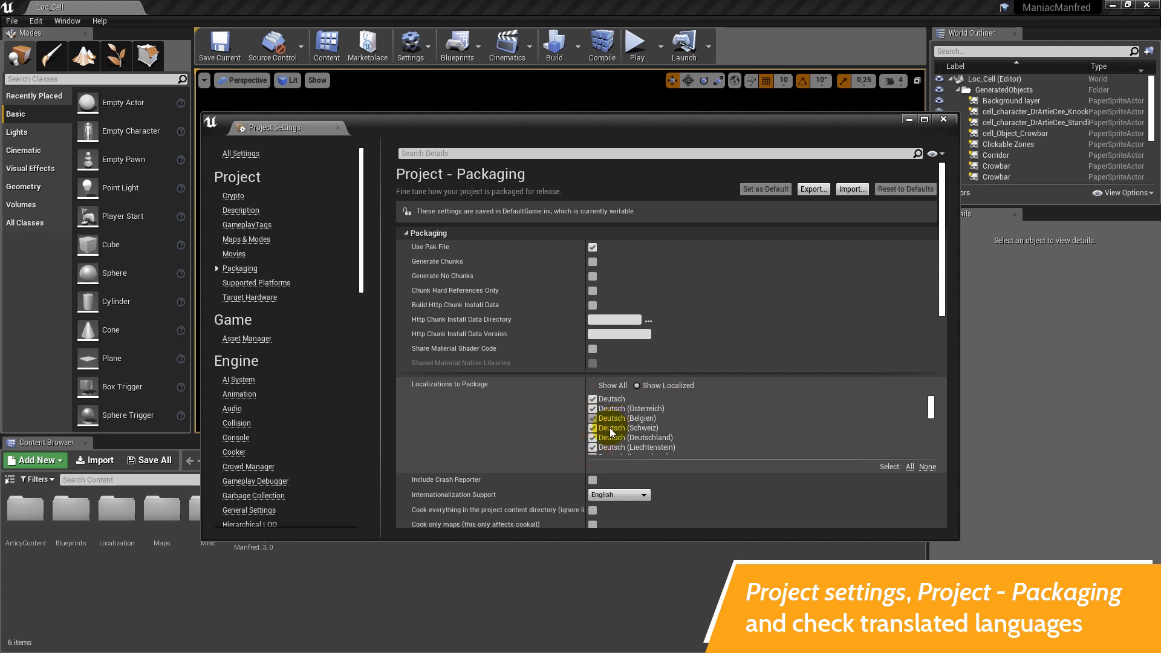
scroll(down, 3)
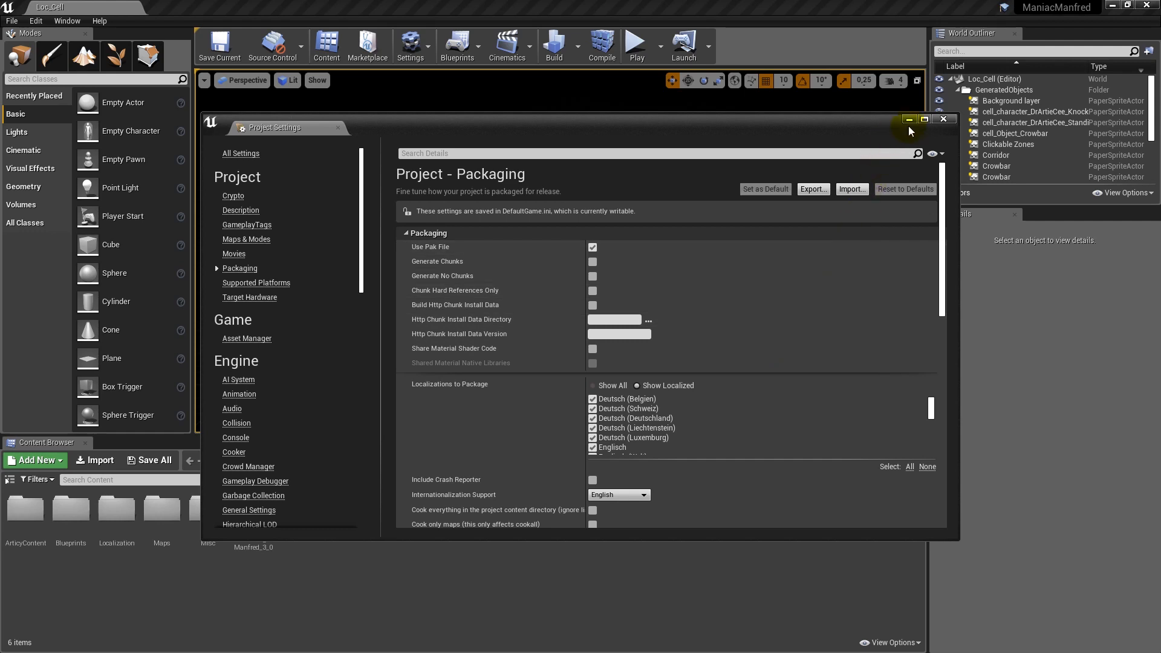
click(943, 119)
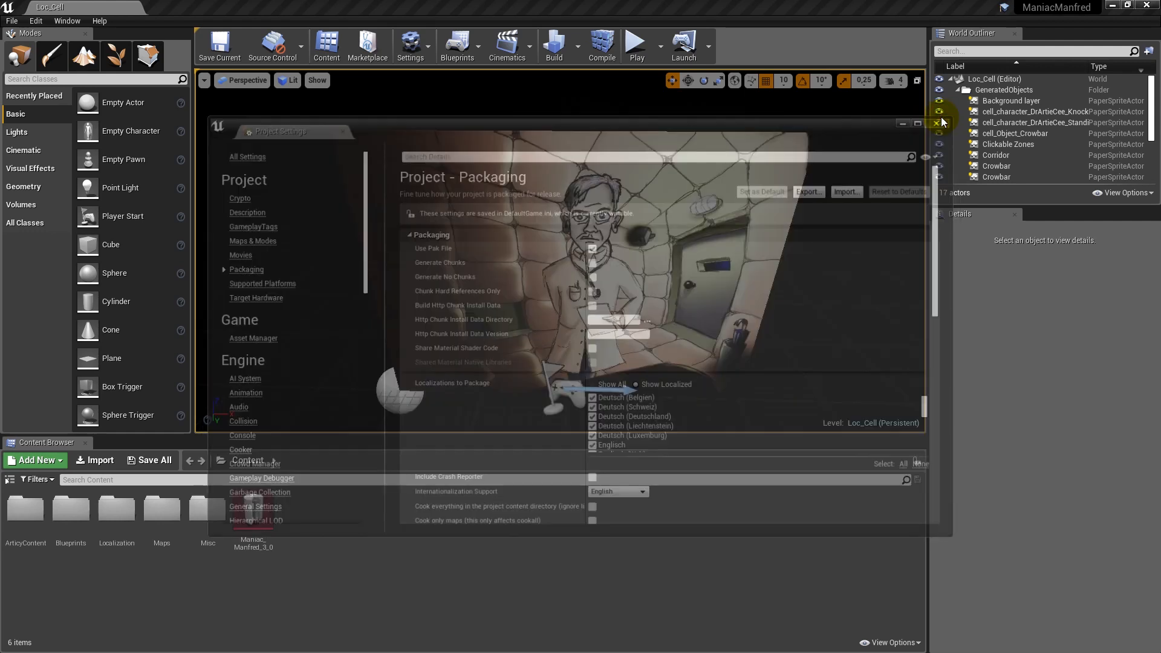
click(938, 122)
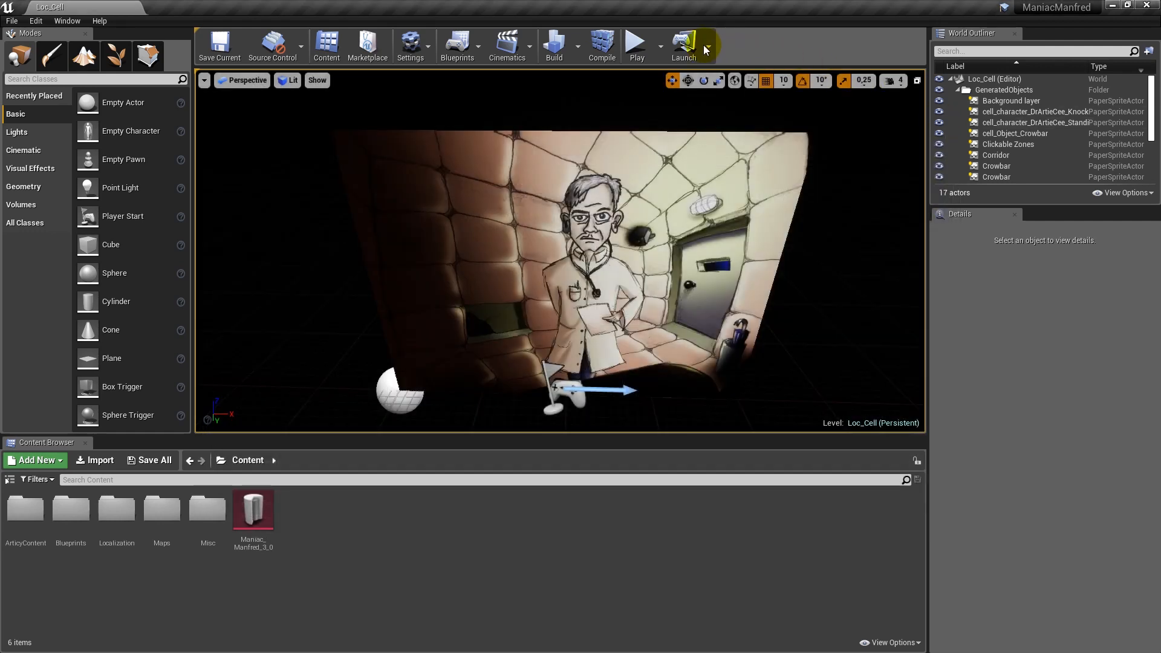
mouse_move(683, 46)
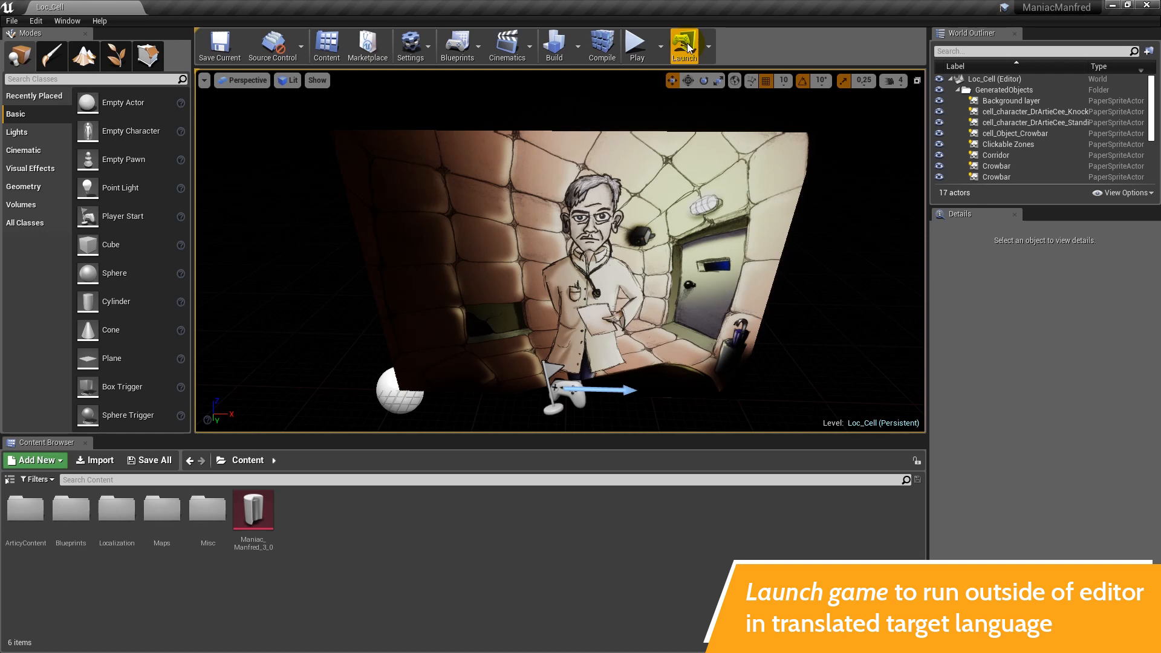
Launch the game standalone from the main toolbar.
click(683, 46)
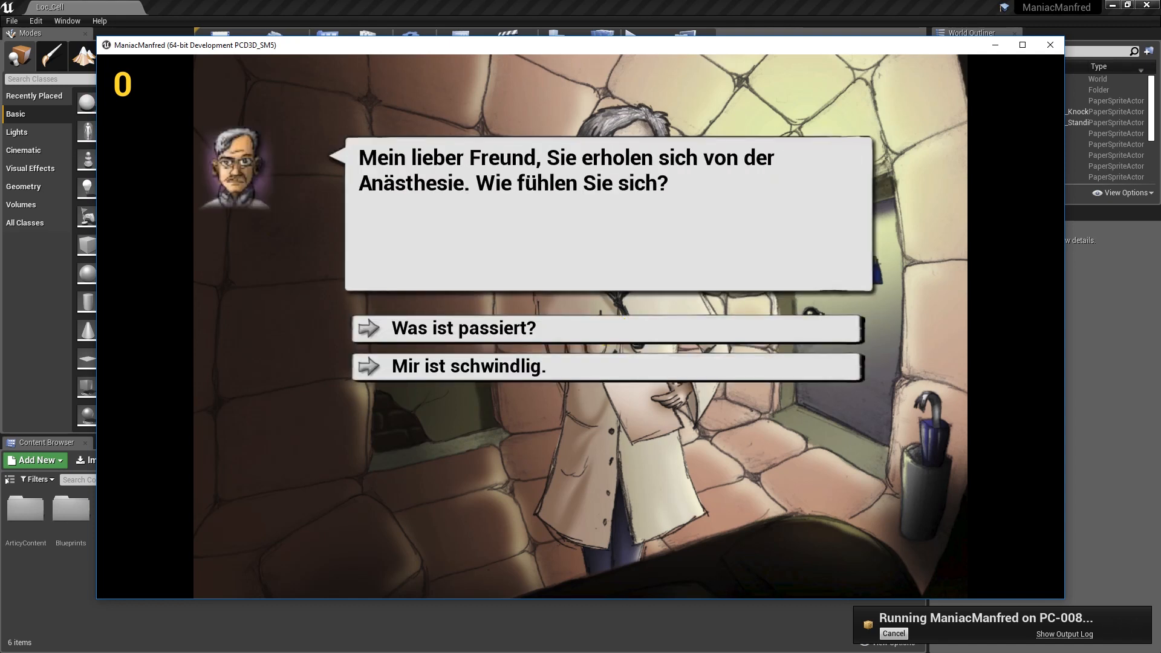
mouse_move(521, 333)
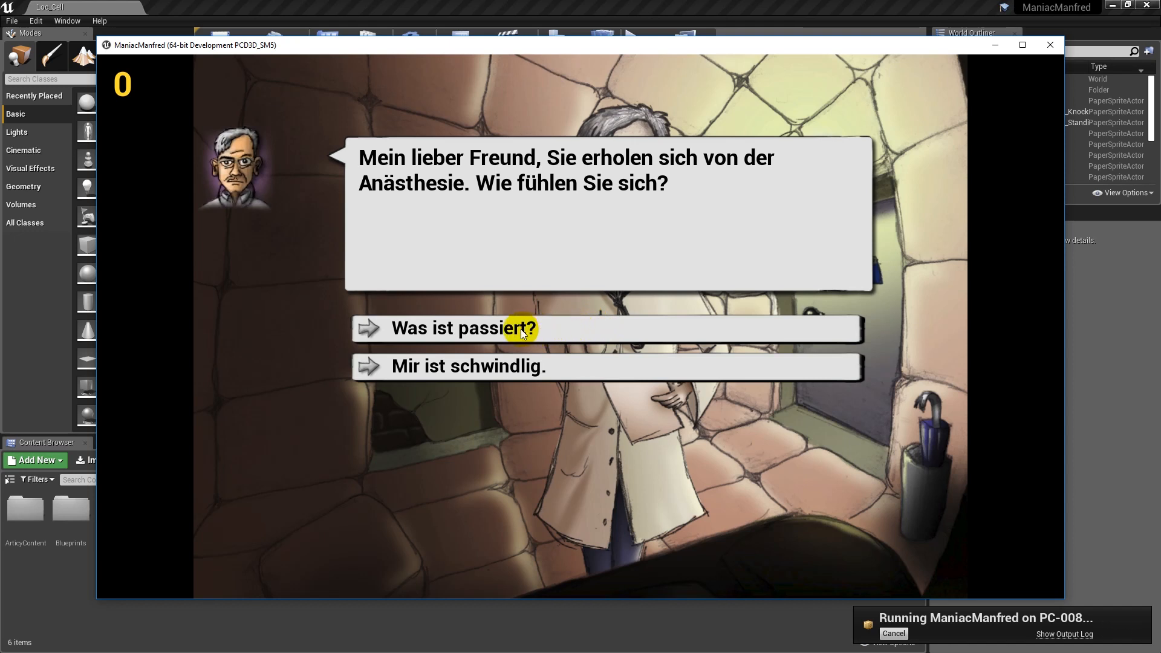
Answer the doctor with 'Was ist passiert?' and then 'Ich bin in einer Klappsmühle?'.
click(521, 328)
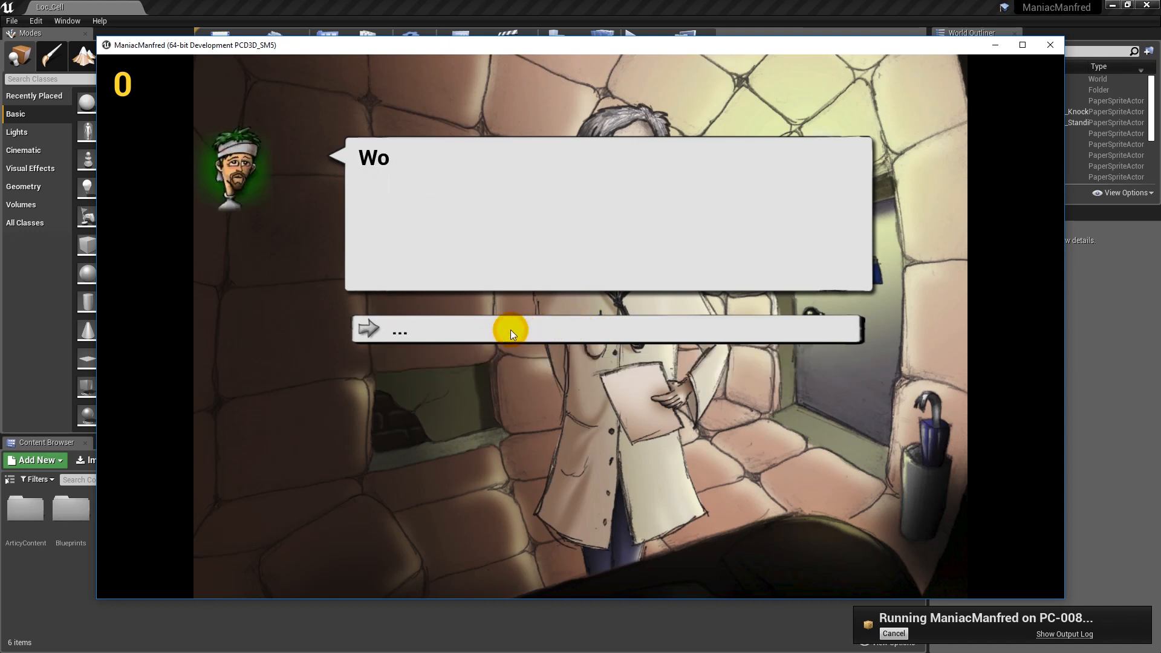
click(509, 330)
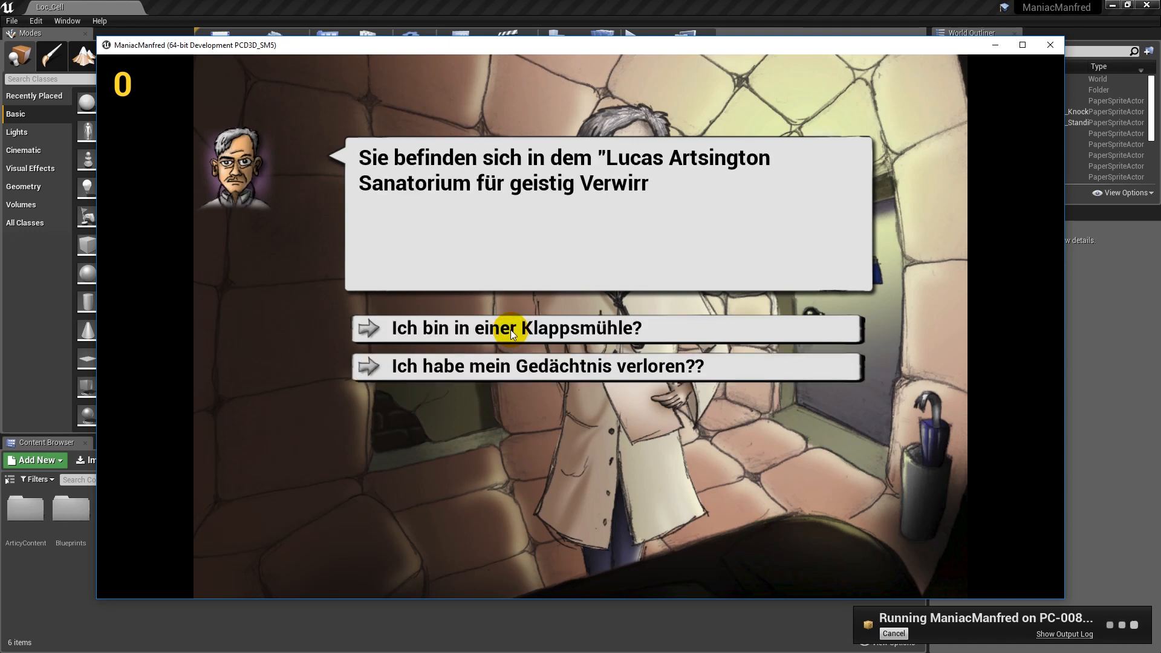
click(518, 328)
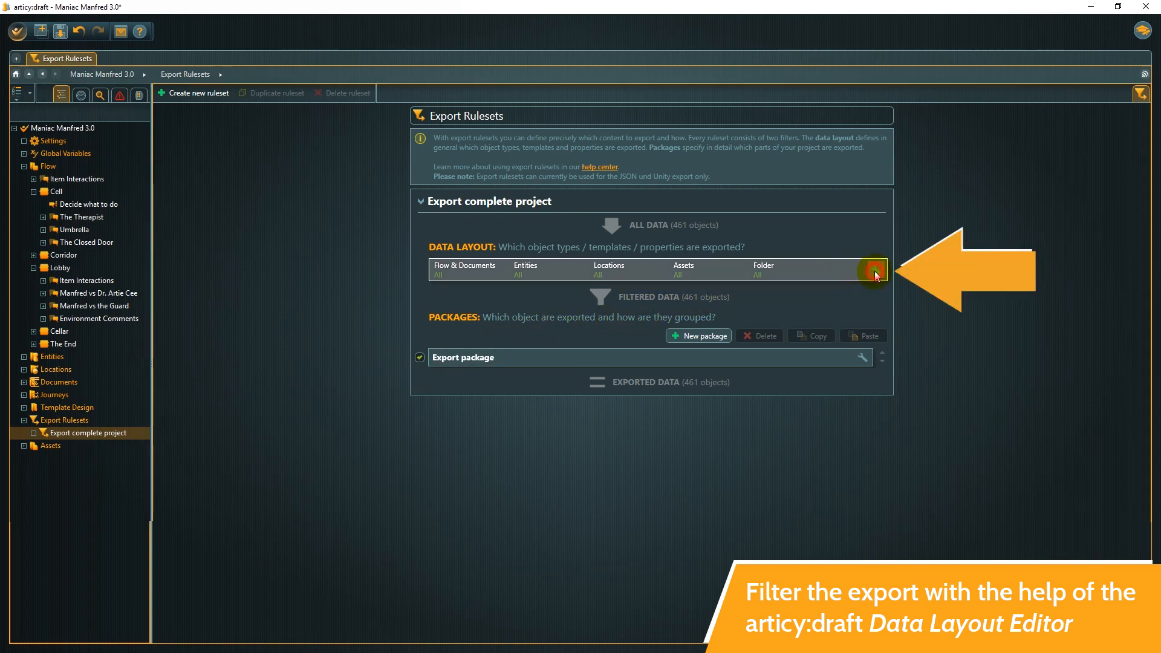
Open the Data Layout editor of the Export complete project ruleset.
click(872, 268)
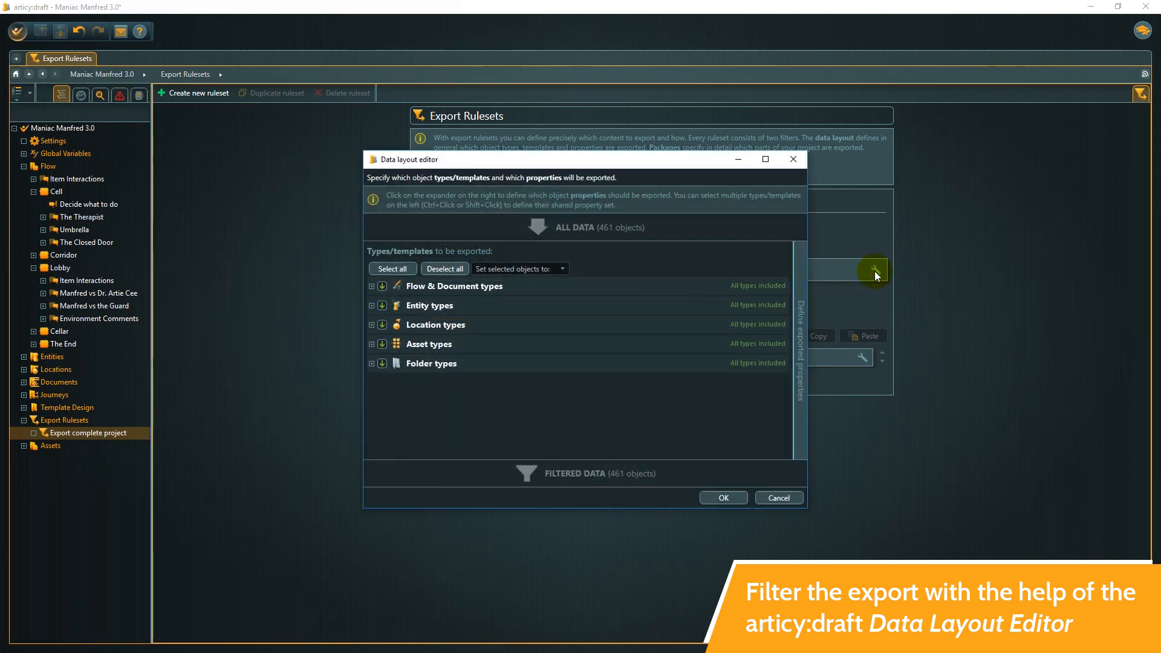
mouse_move(802, 304)
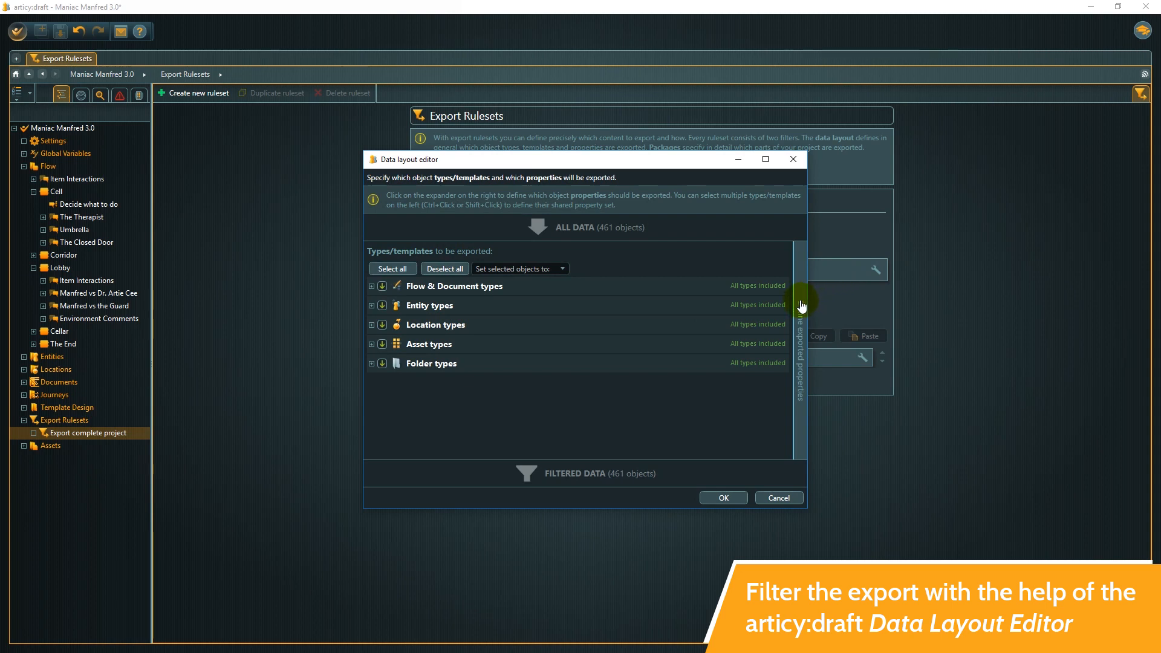
Show the exported properties of Dialogue Fragments under Flow & Document types.
click(801, 303)
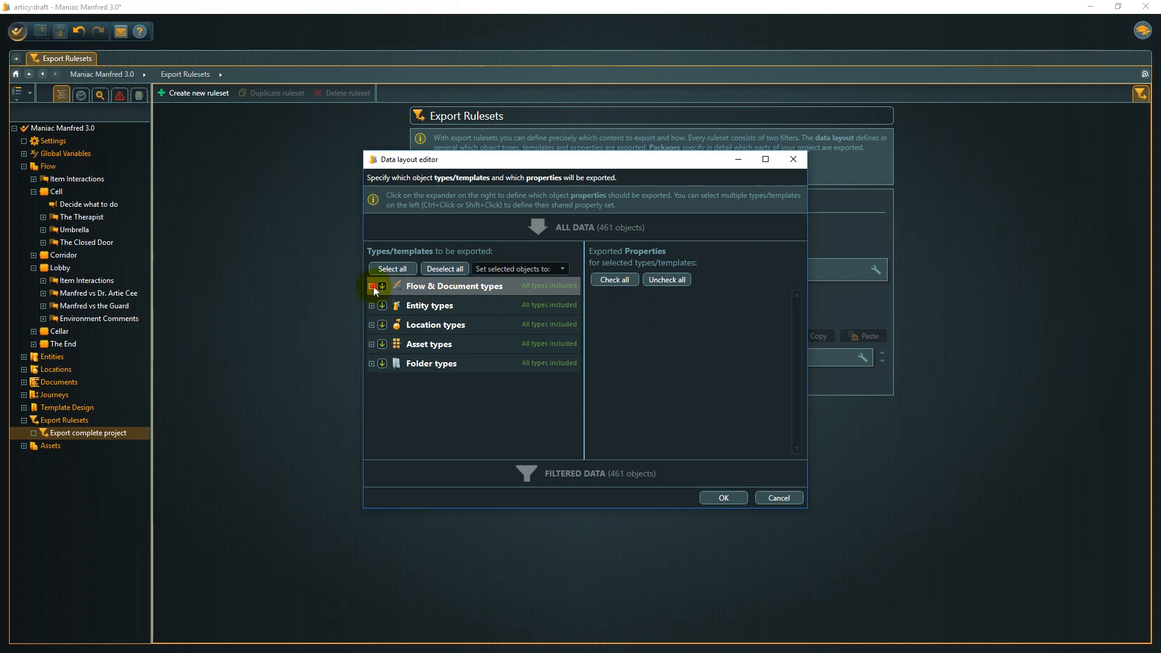
click(373, 286)
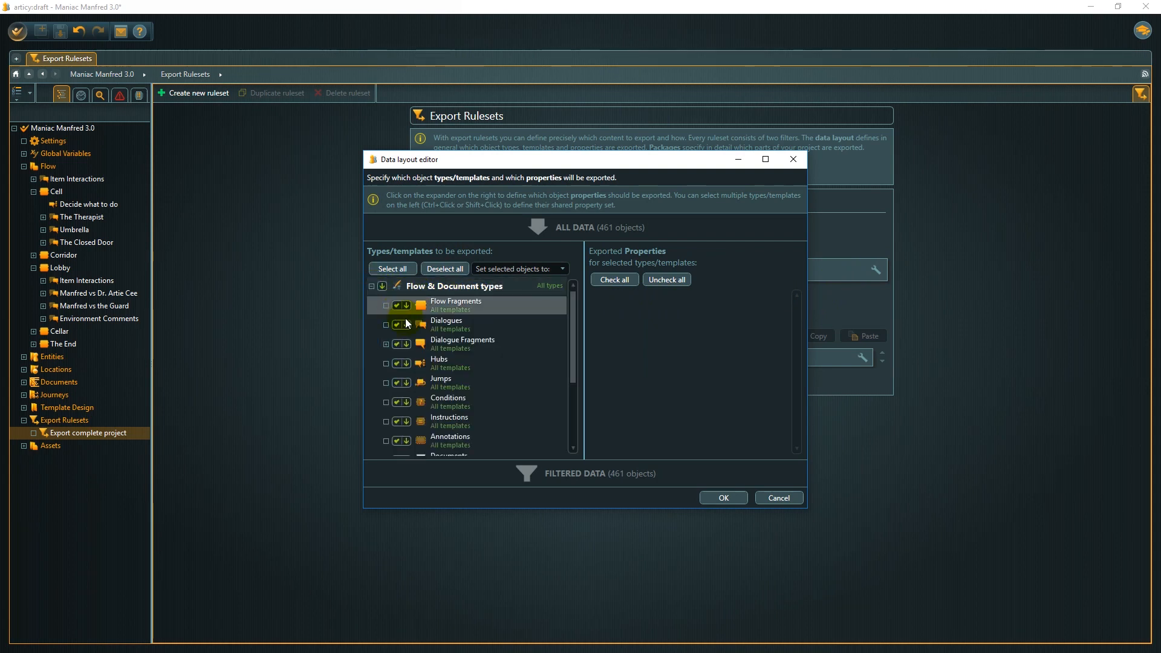
click(461, 343)
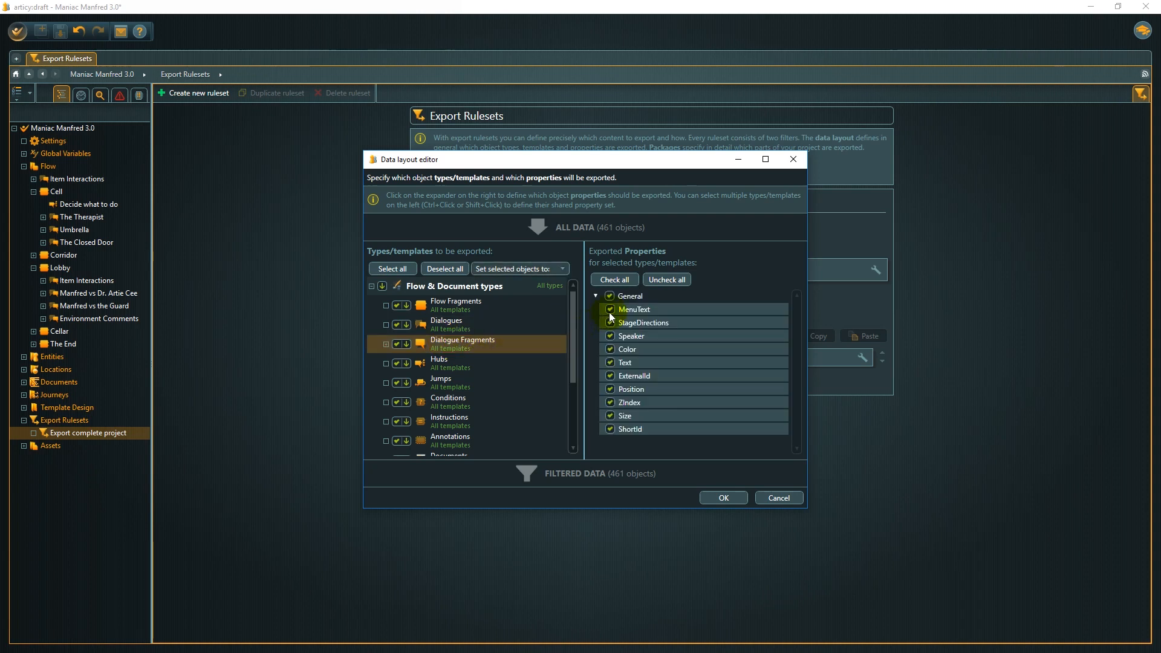
Exclude MenuText and StageDirections from Dialogue Fragment export and confirm with OK.
click(610, 309)
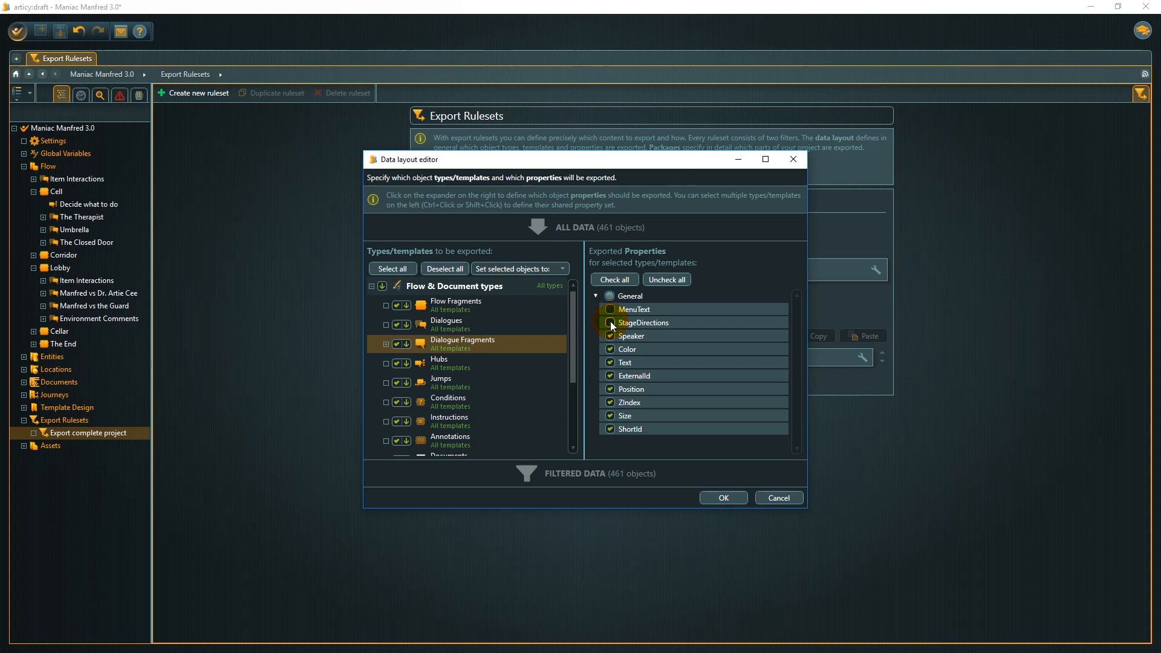
click(611, 322)
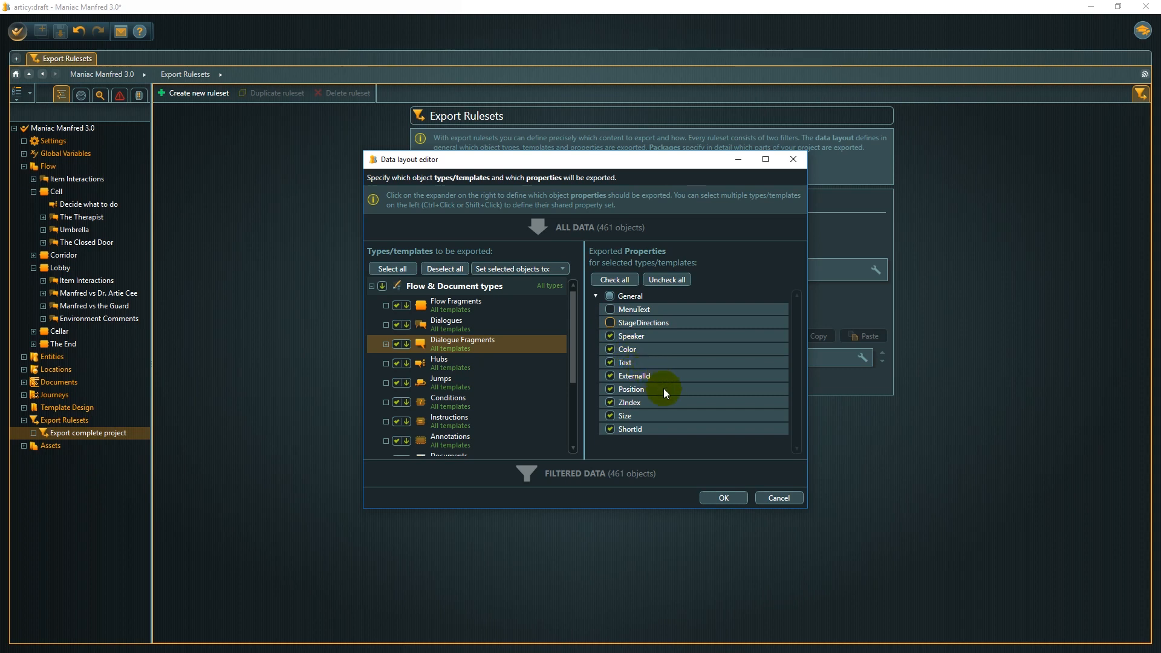
mouse_move(706, 479)
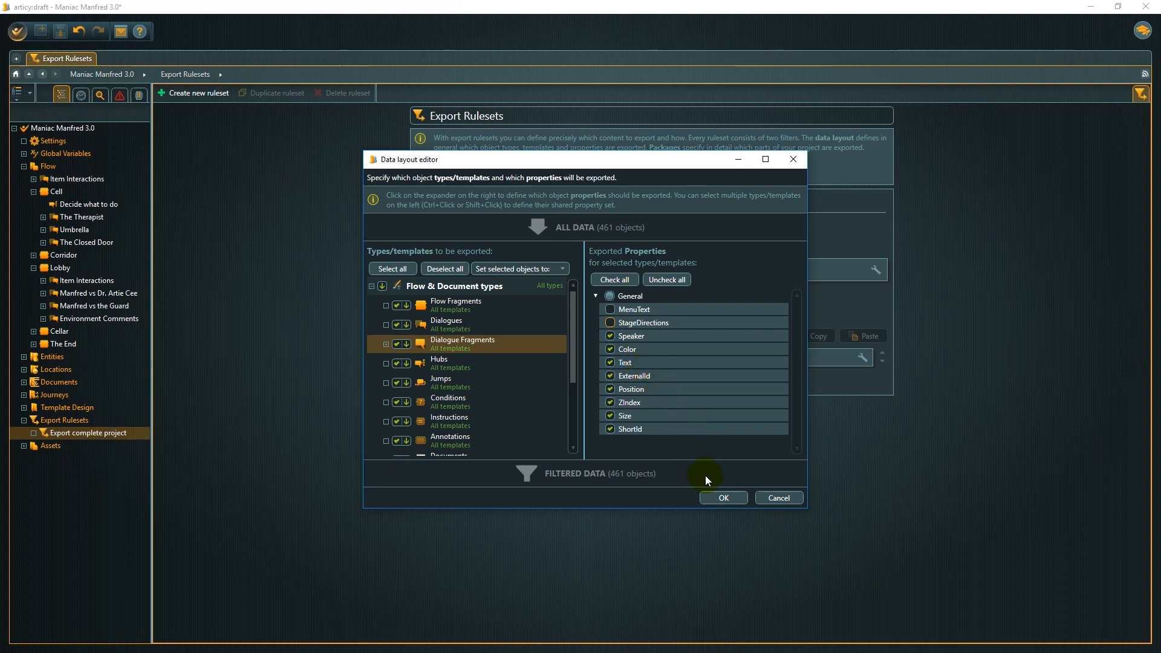
click(722, 497)
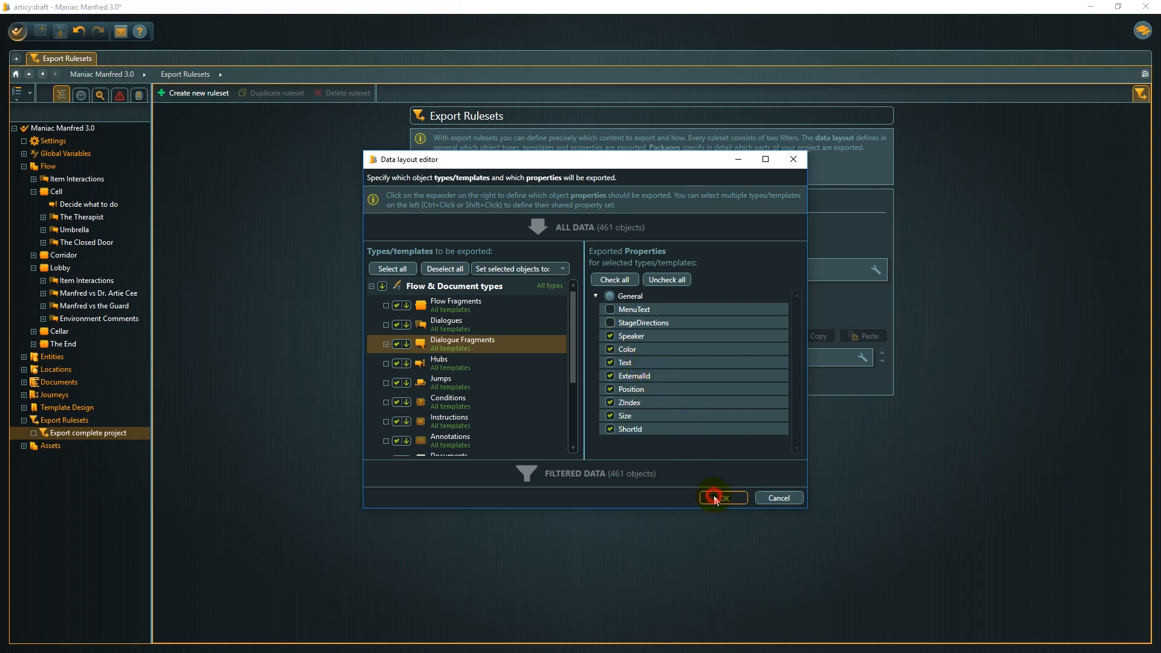
click(722, 497)
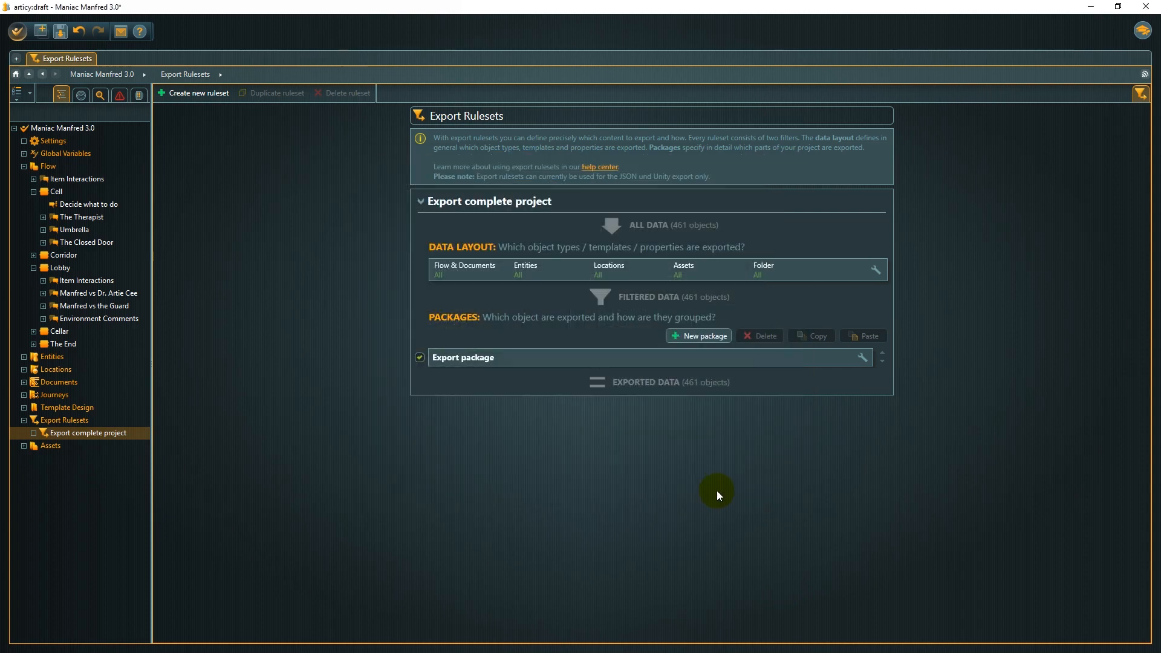